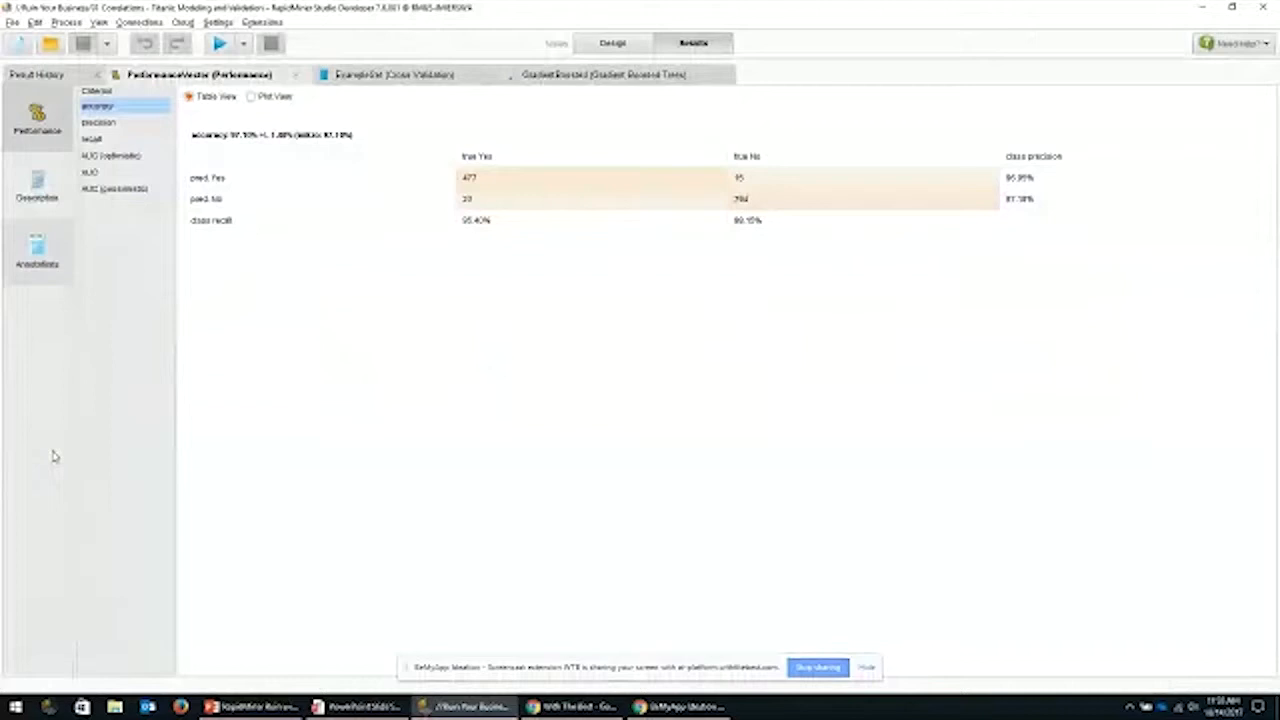
Step: Leave the performance results and return to the Titanic process design canvas
left_click(612, 43)
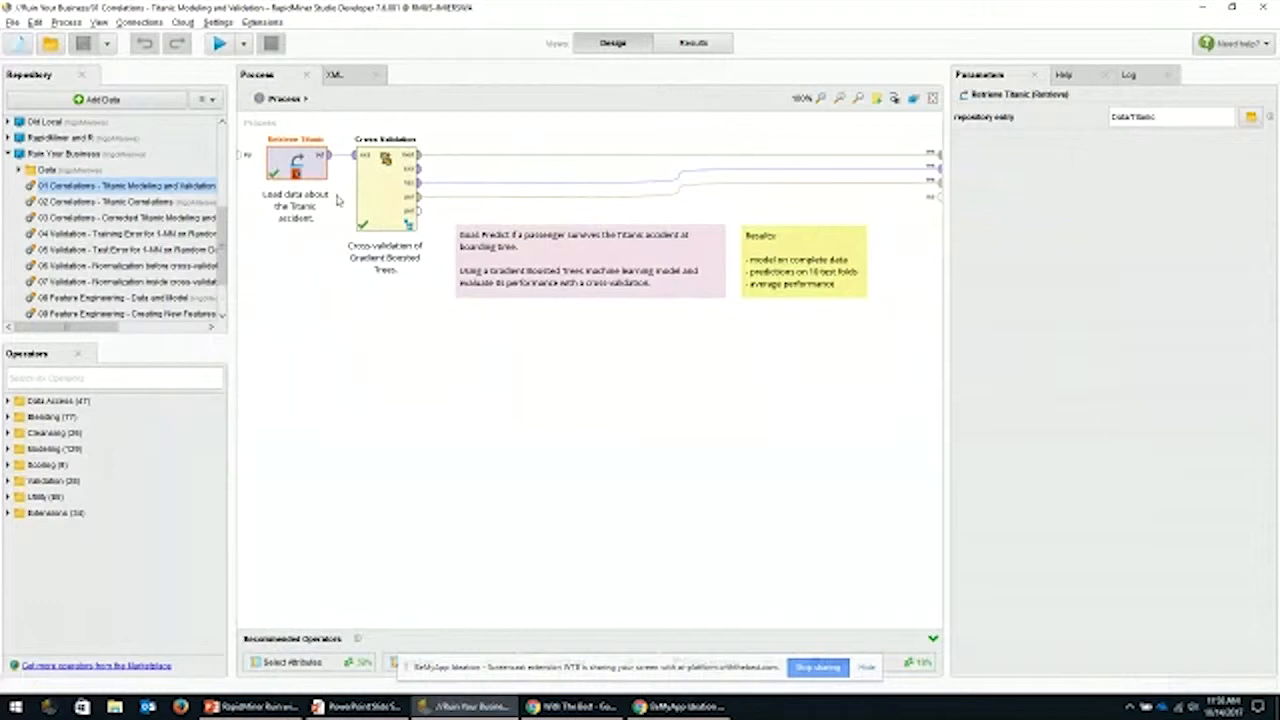
left_click(385, 170)
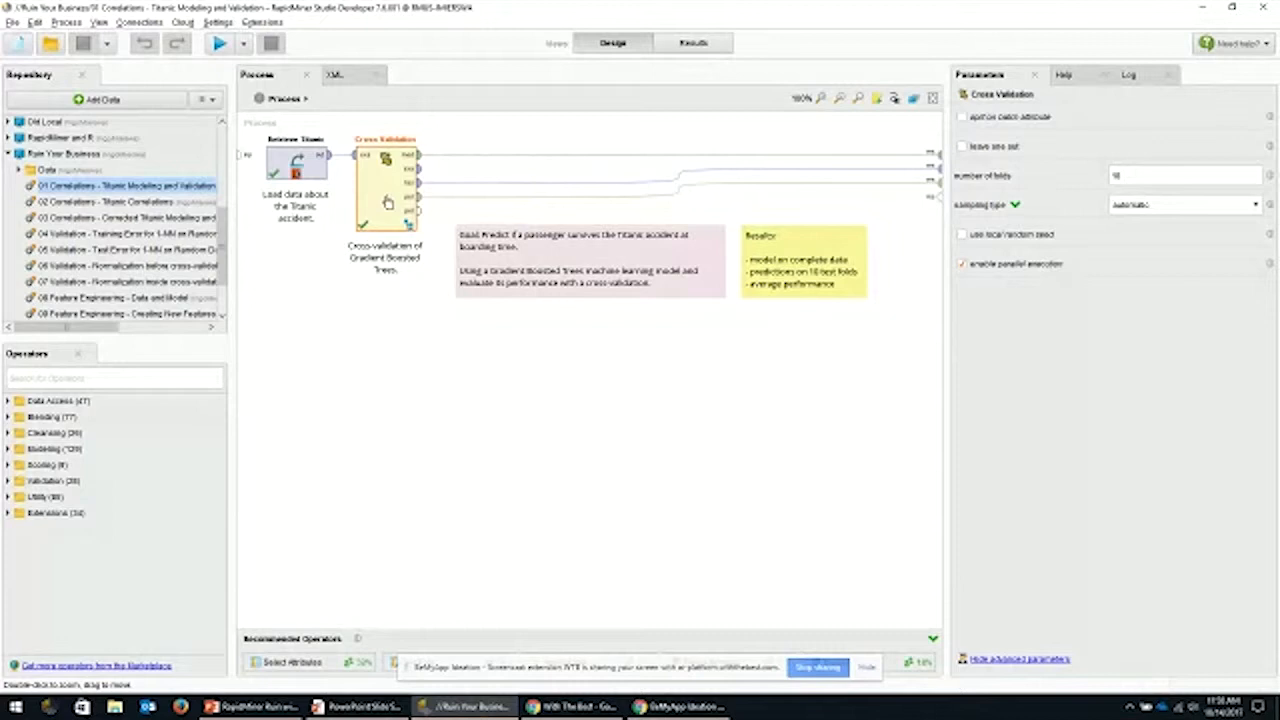
double_click(385, 165)
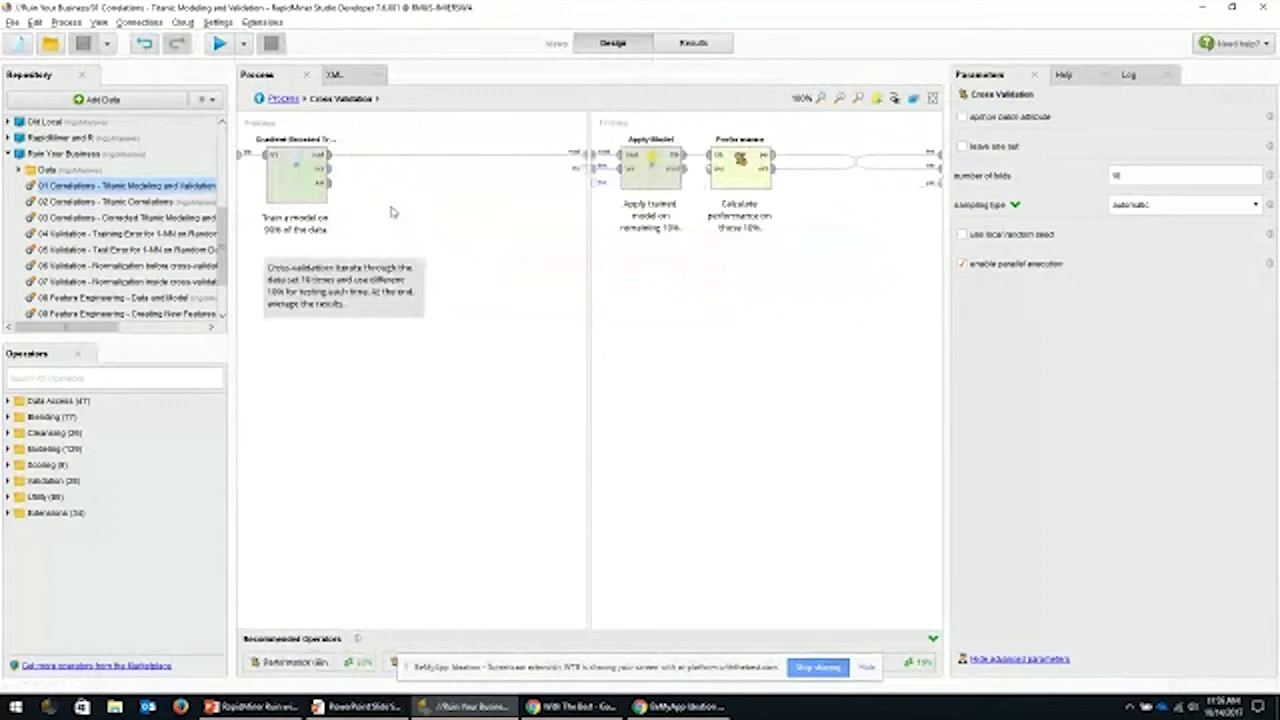
left_click(295, 175)
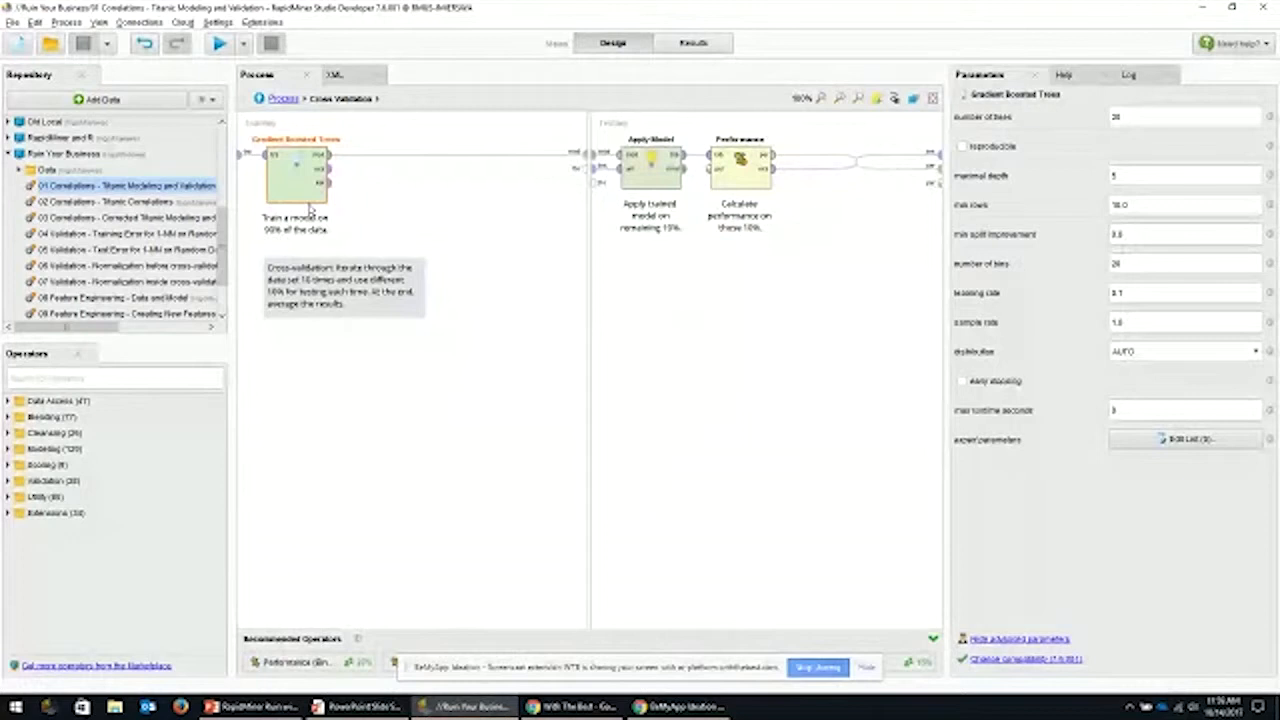
left_click(645, 180)
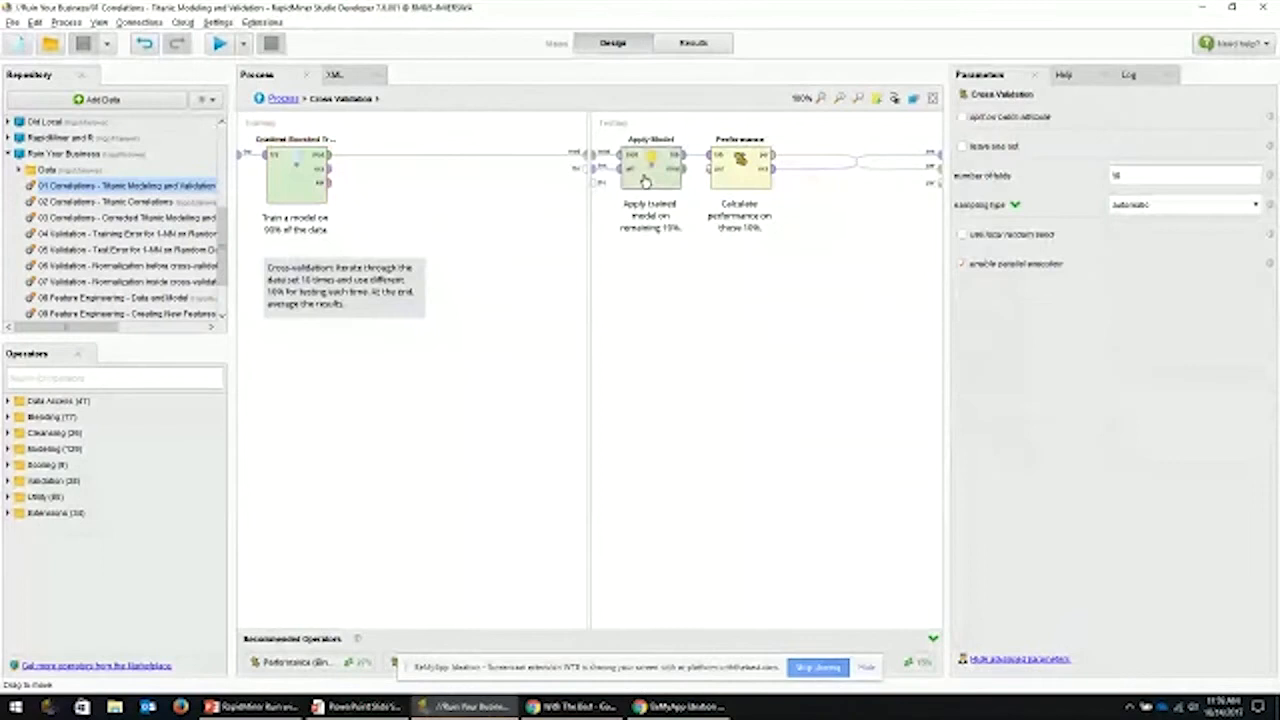
mouse_move(284, 98)
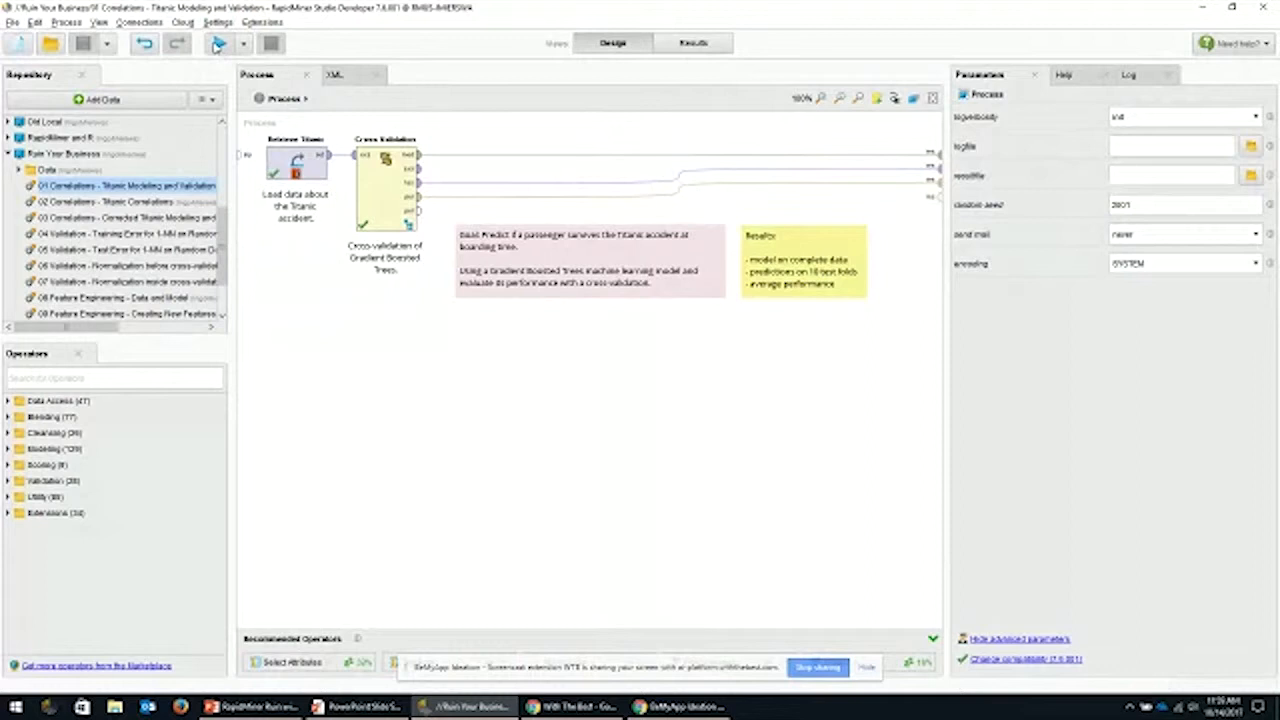
Step: Select Retrieve Titanic and run the process to show the 1,309-passenger example set
left_click(296, 162)
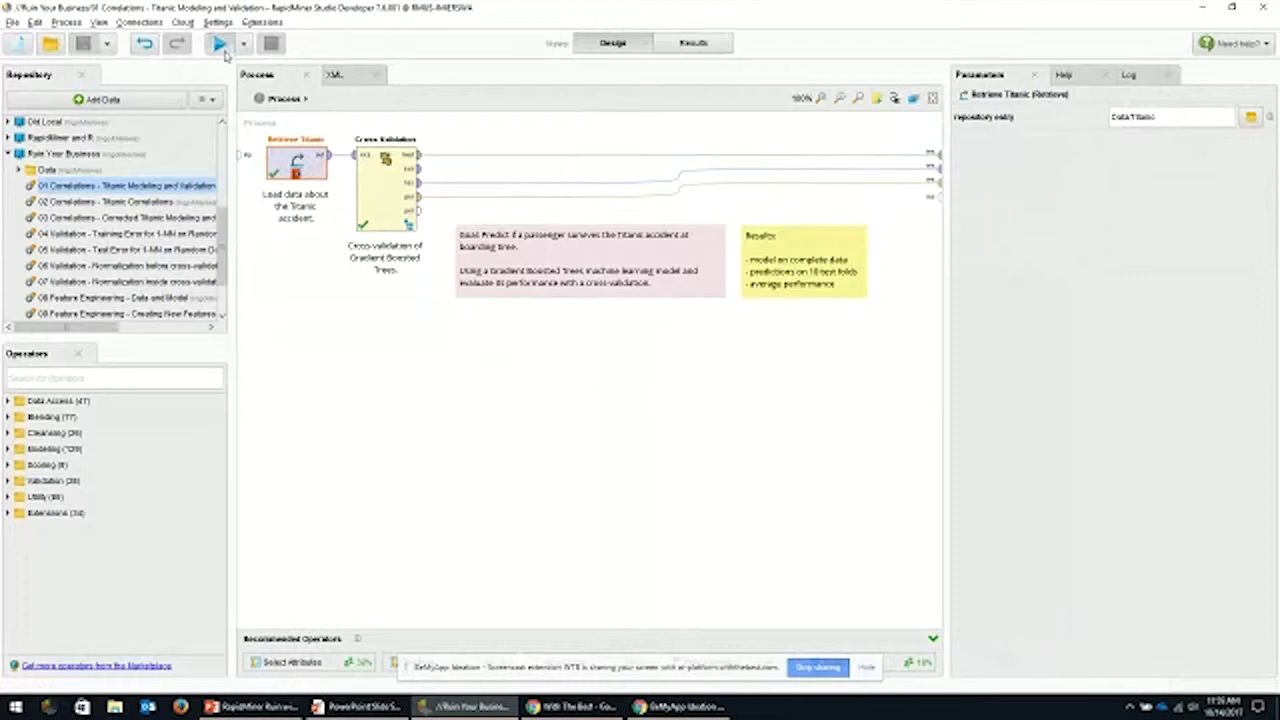
left_click(219, 43)
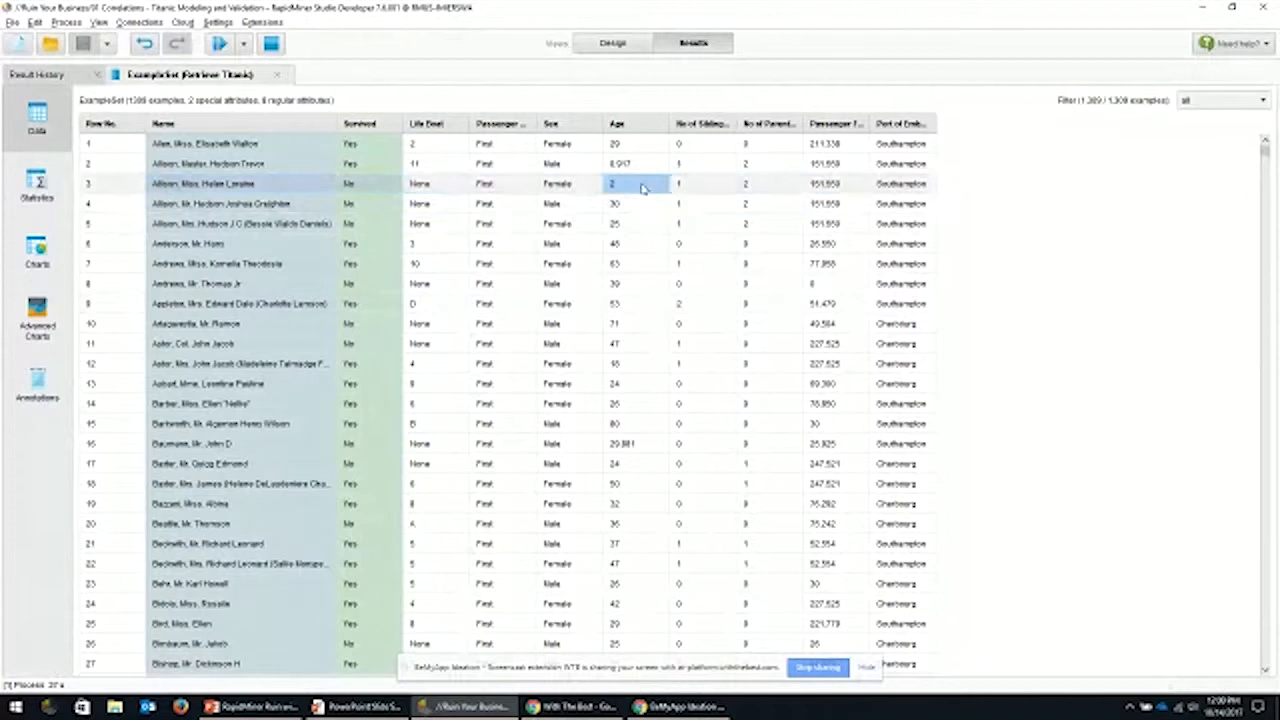
left_click(557, 183)
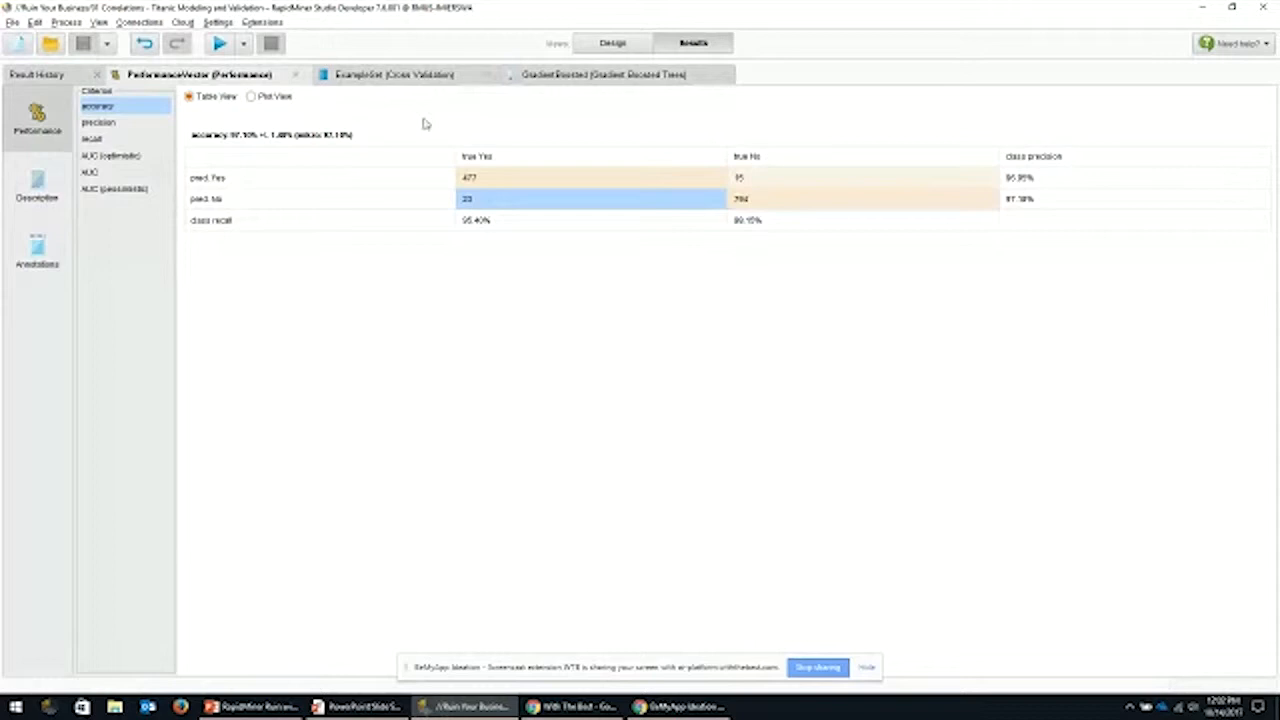
Step: Show the ExampleSet (Cross Validation) tab with per-passenger survival predictions and confidences
left_click(393, 74)
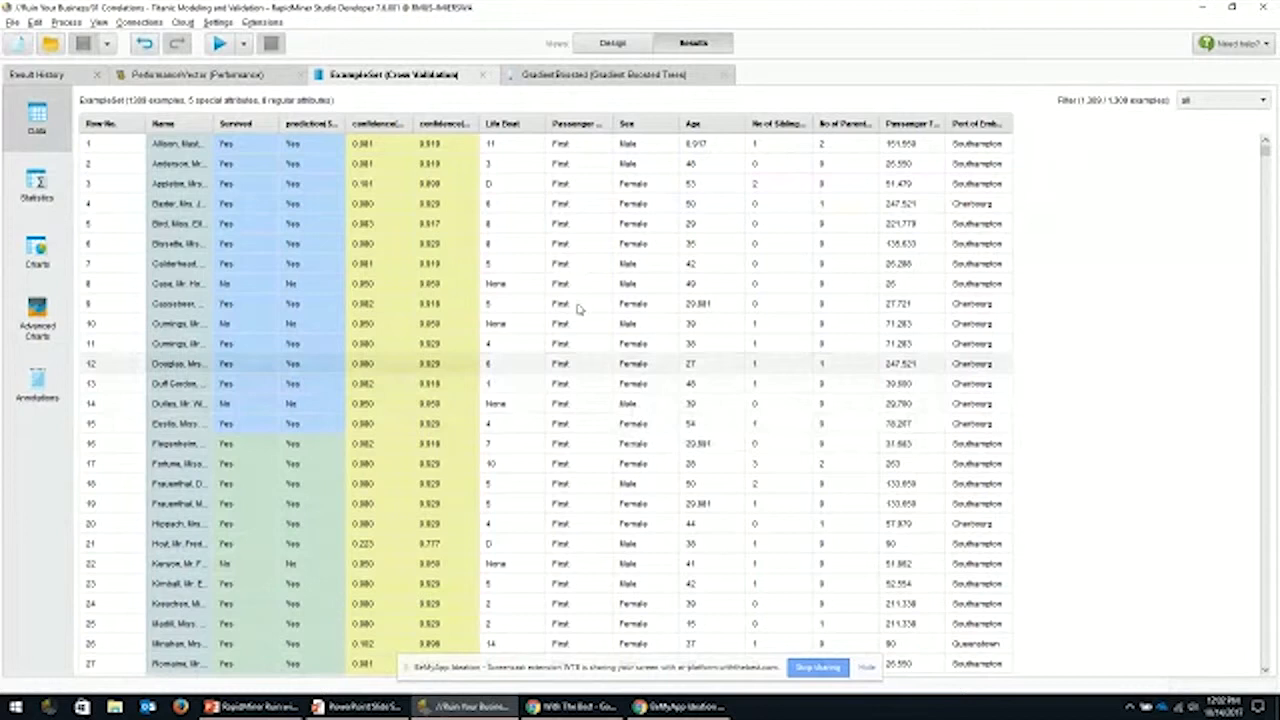
Step: Switch to Design view showing the Titanic process and its Cross Validation settings
left_click(612, 42)
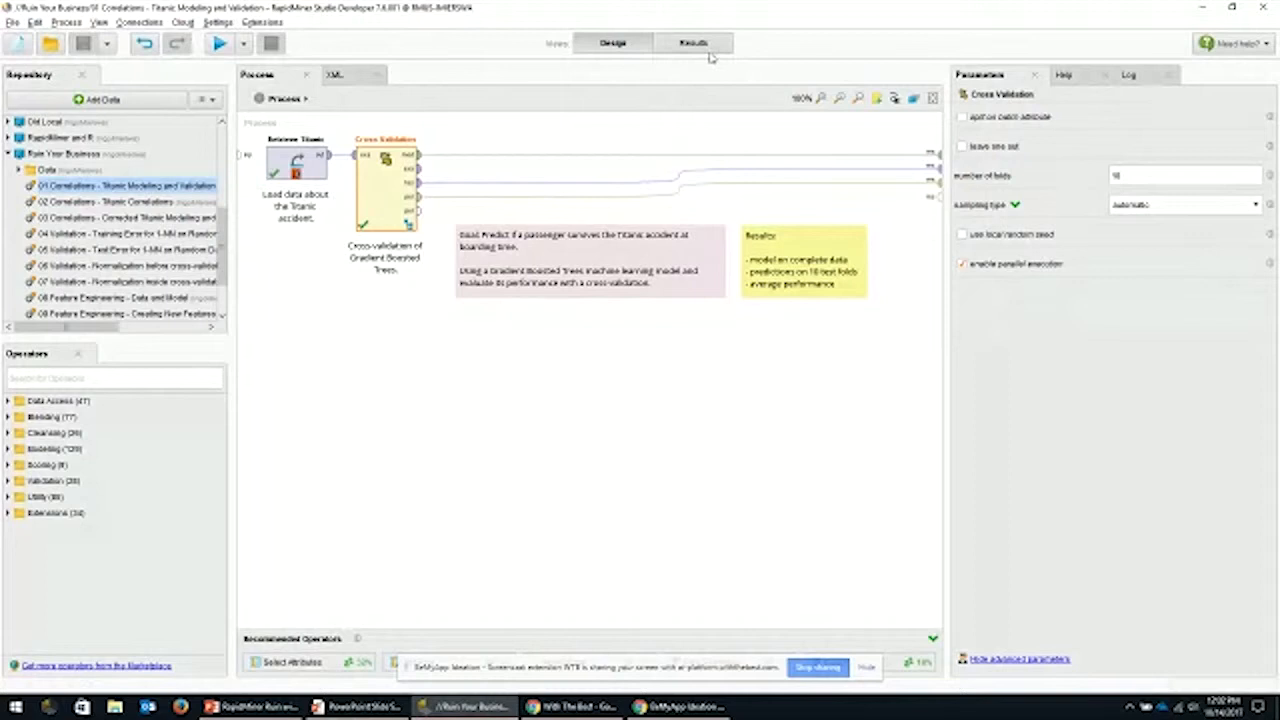
Step: Switch to Results view to see the cross-validation predictions table again
left_click(692, 43)
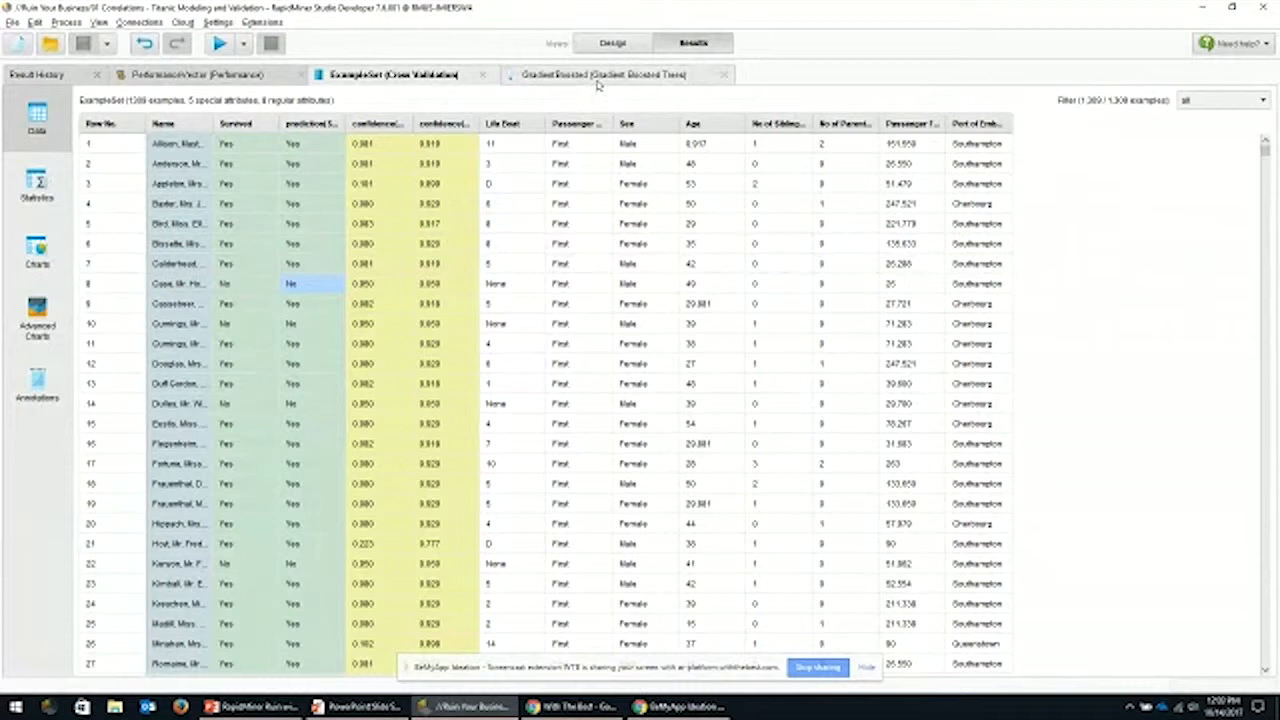
Step: Open the GradientBoosted results tab and display one of its 20 individual trees
left_click(600, 74)
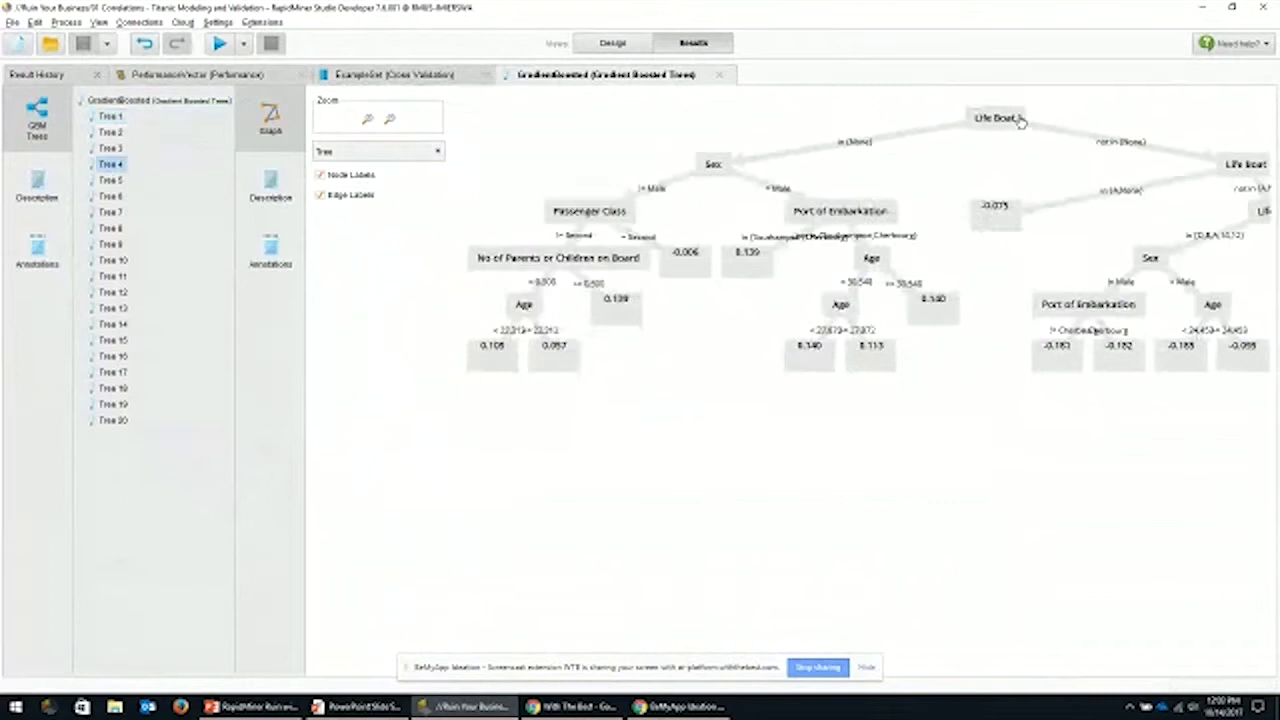
left_click(110, 244)
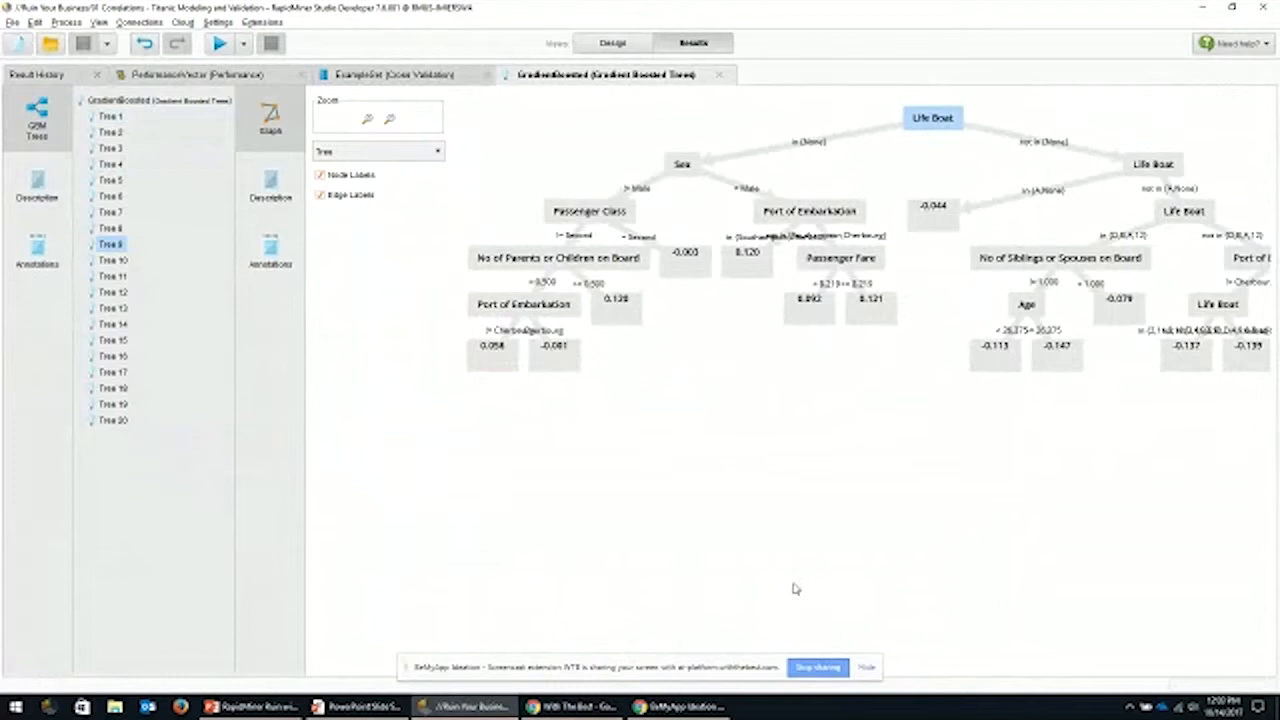
mouse_move(489, 95)
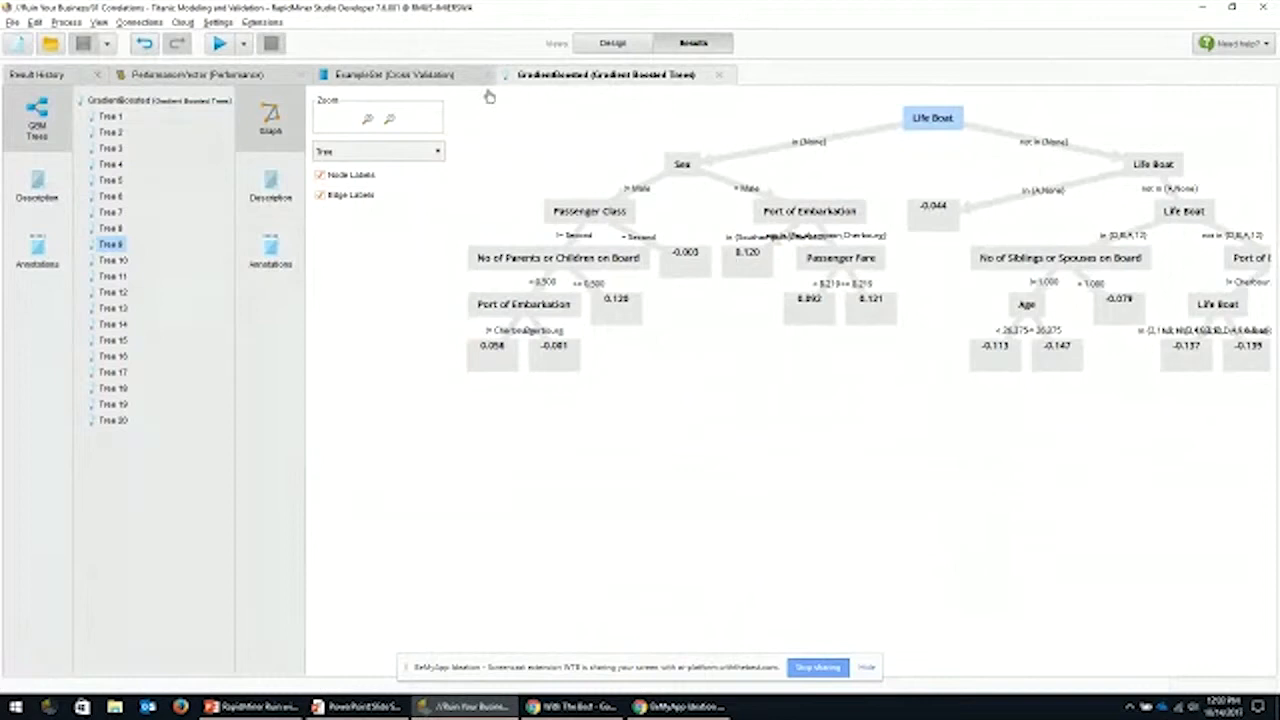
Step: Go back to Design view of the Titanic process with Cross Validation settings
left_click(612, 43)
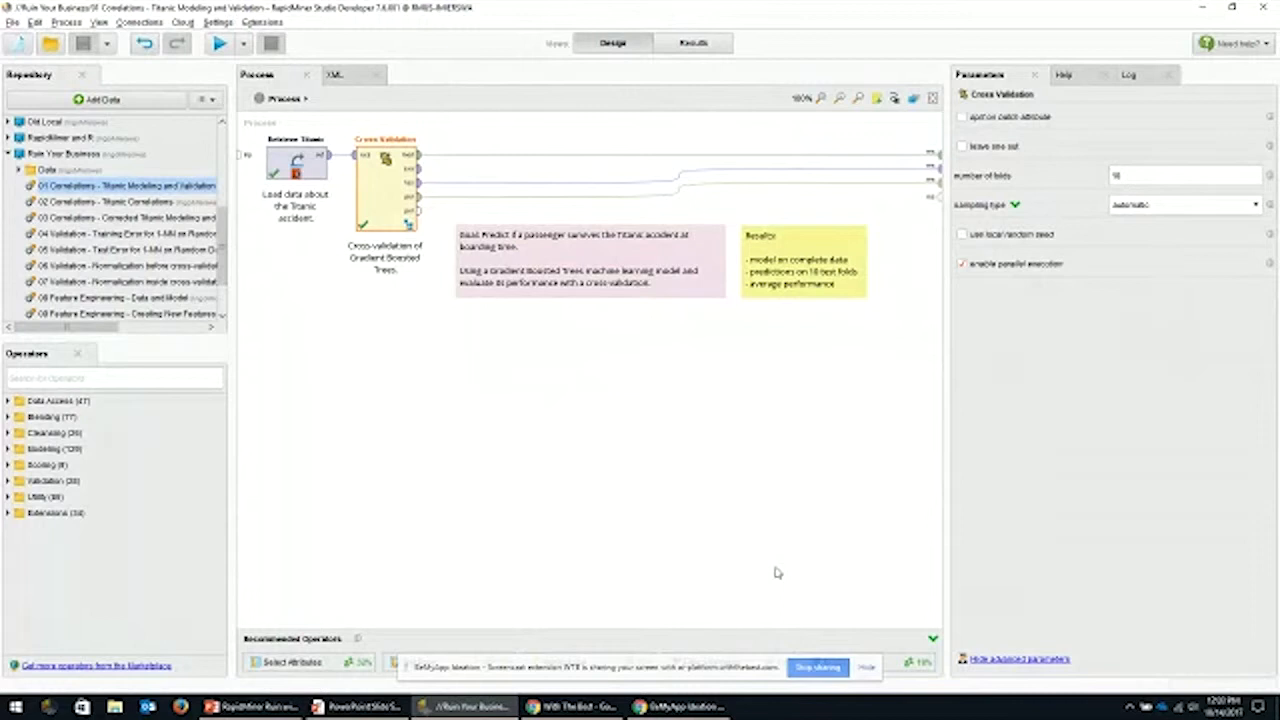
mouse_move(558, 590)
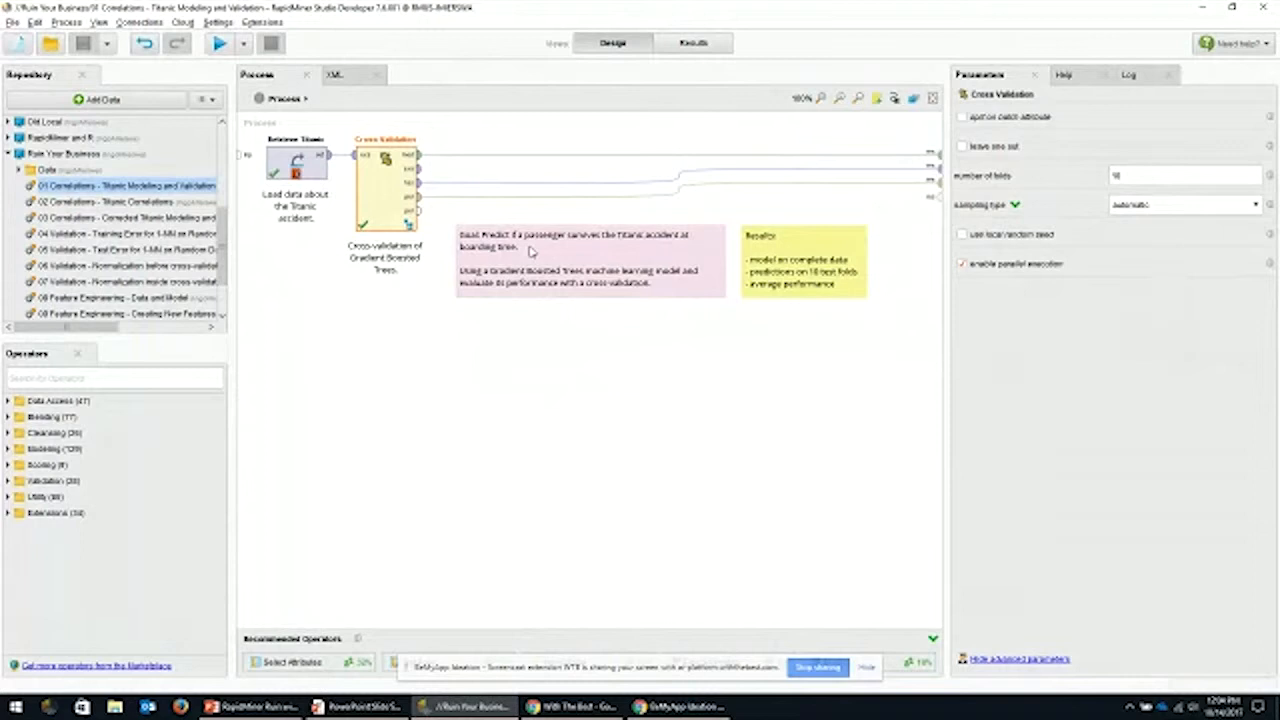
Step: Open '02 Correlations - Titanic Correlations' and inspect its Correlation Matrix settings
left_click(590, 255)
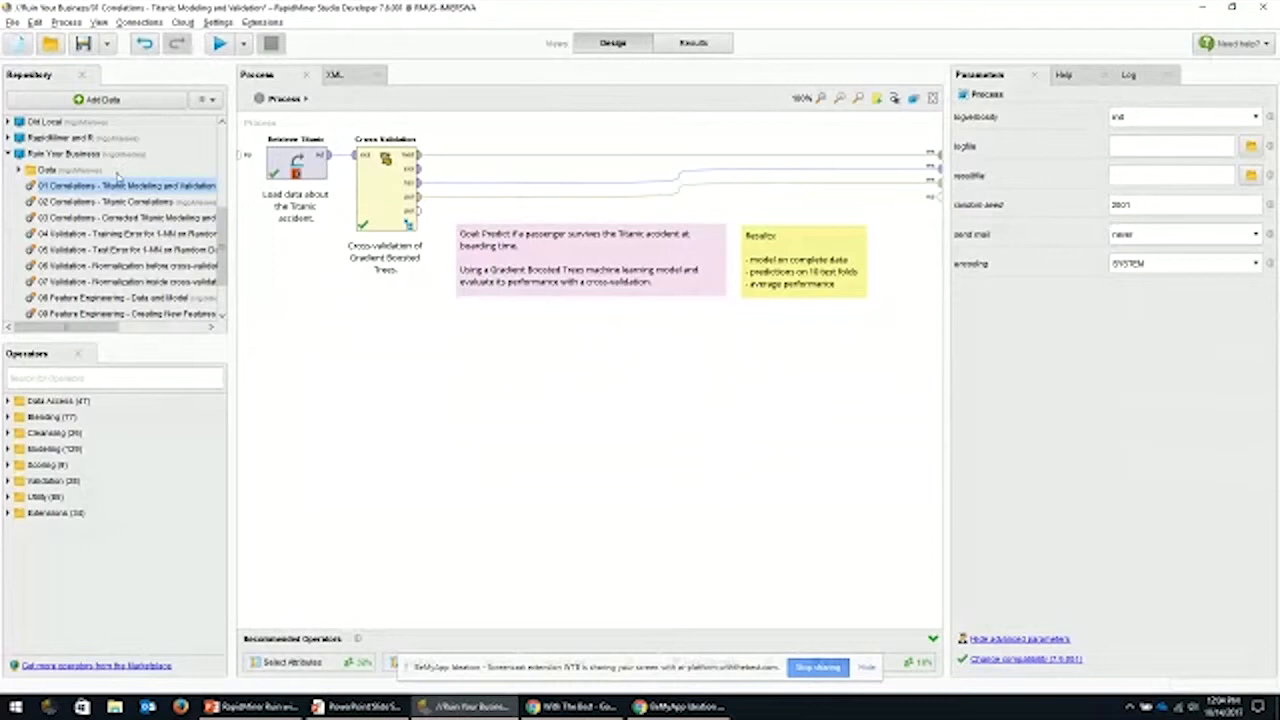
left_click(100, 201)
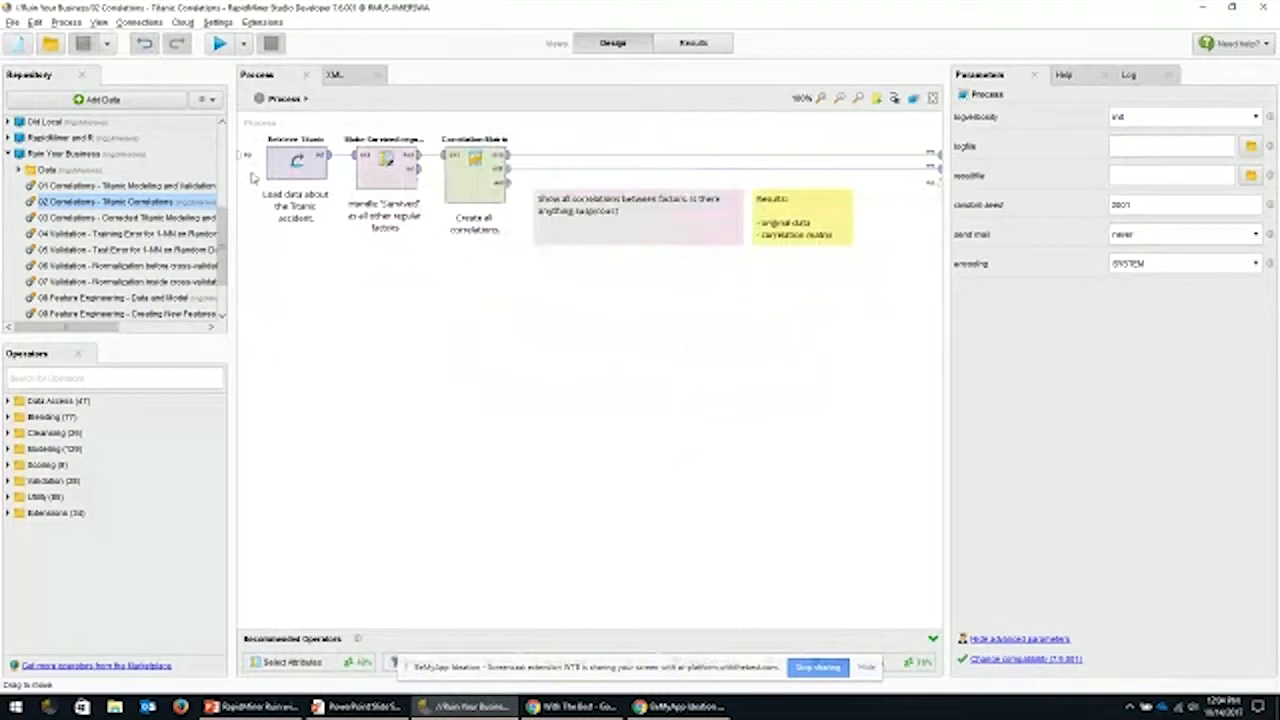
left_click(474, 160)
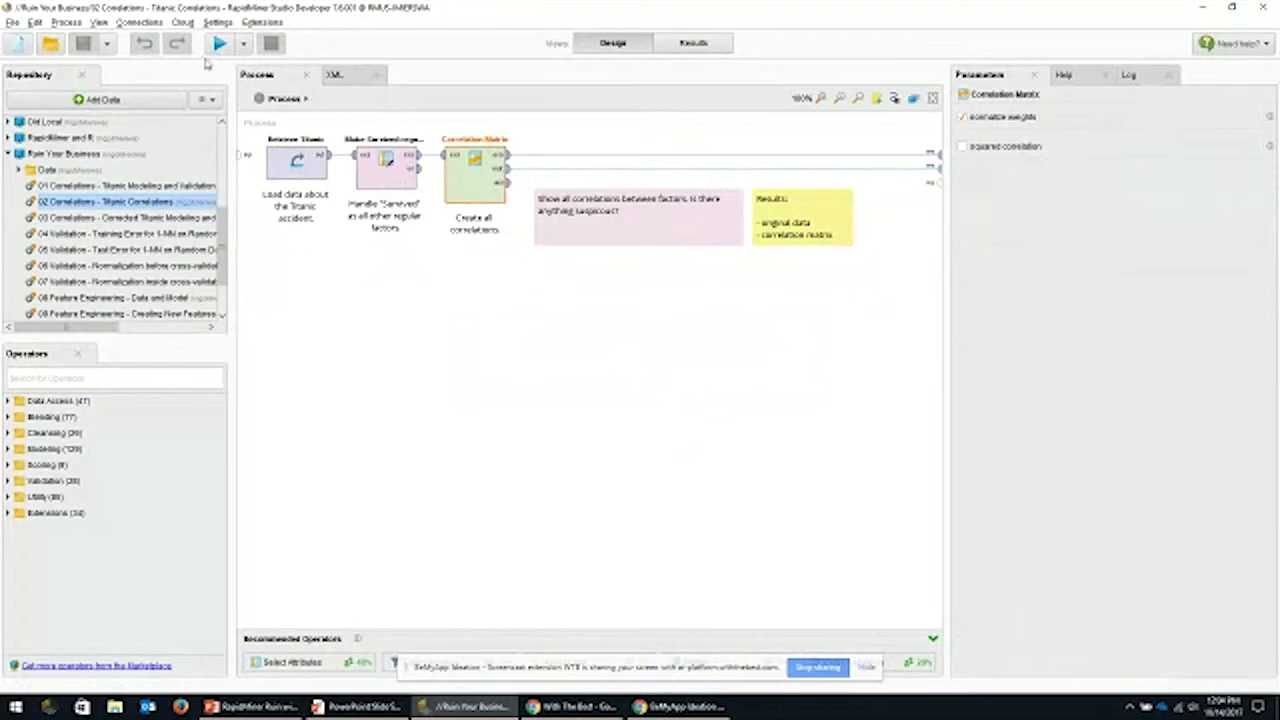
Step: Run the Titanic Correlations process with its Correlation Matrix operator
left_click(218, 43)
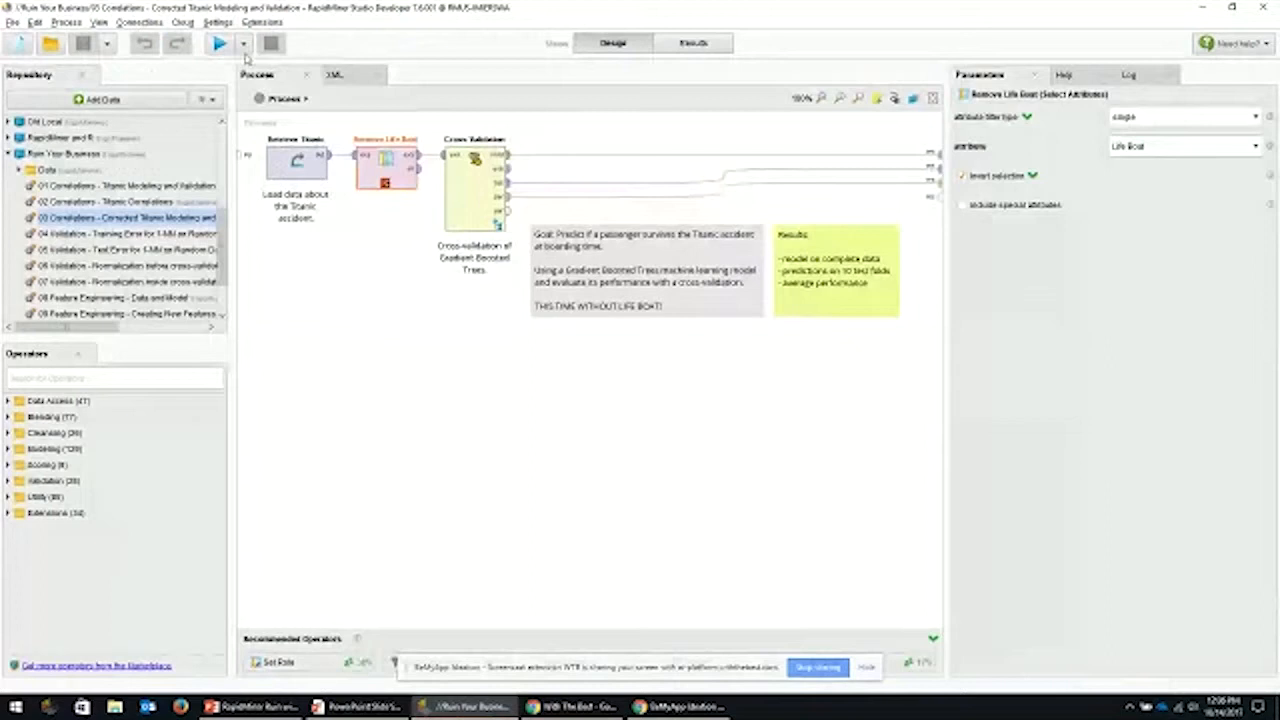
left_click(218, 43)
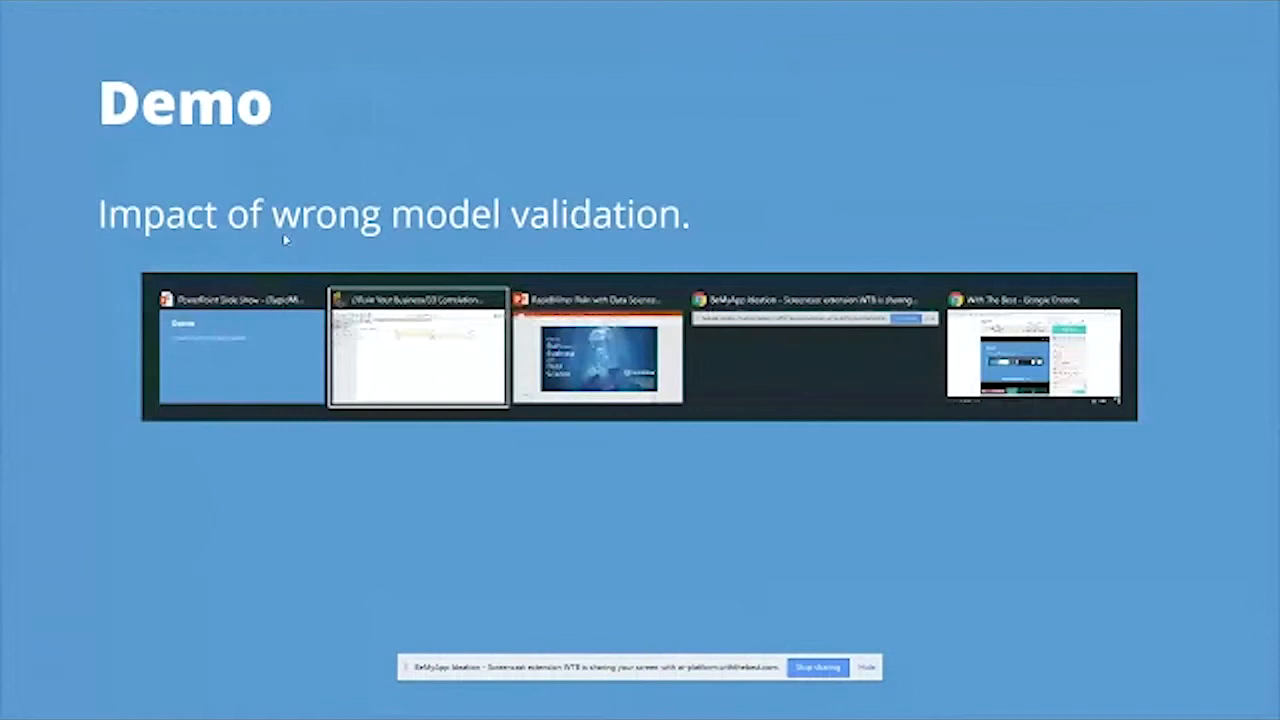
Step: Return to RapidMiner and bring up the Sonar normalization process in Design view
left_click(415, 355)
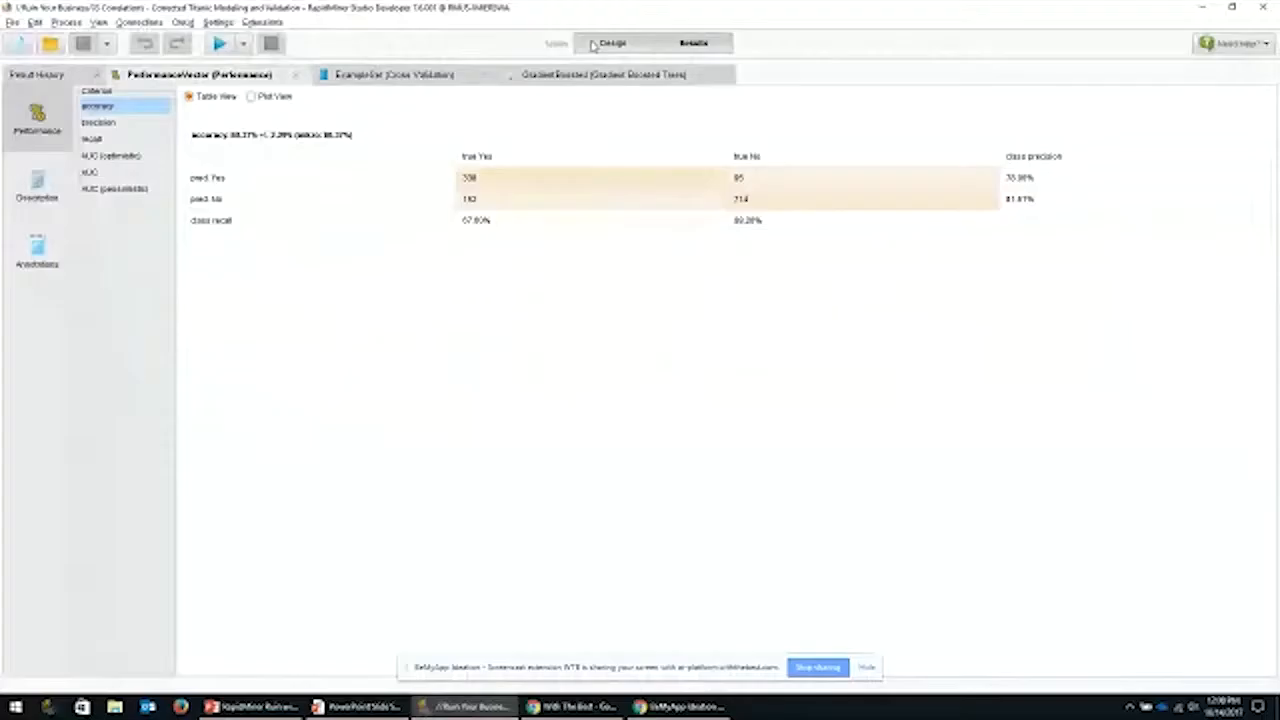
left_click(612, 43)
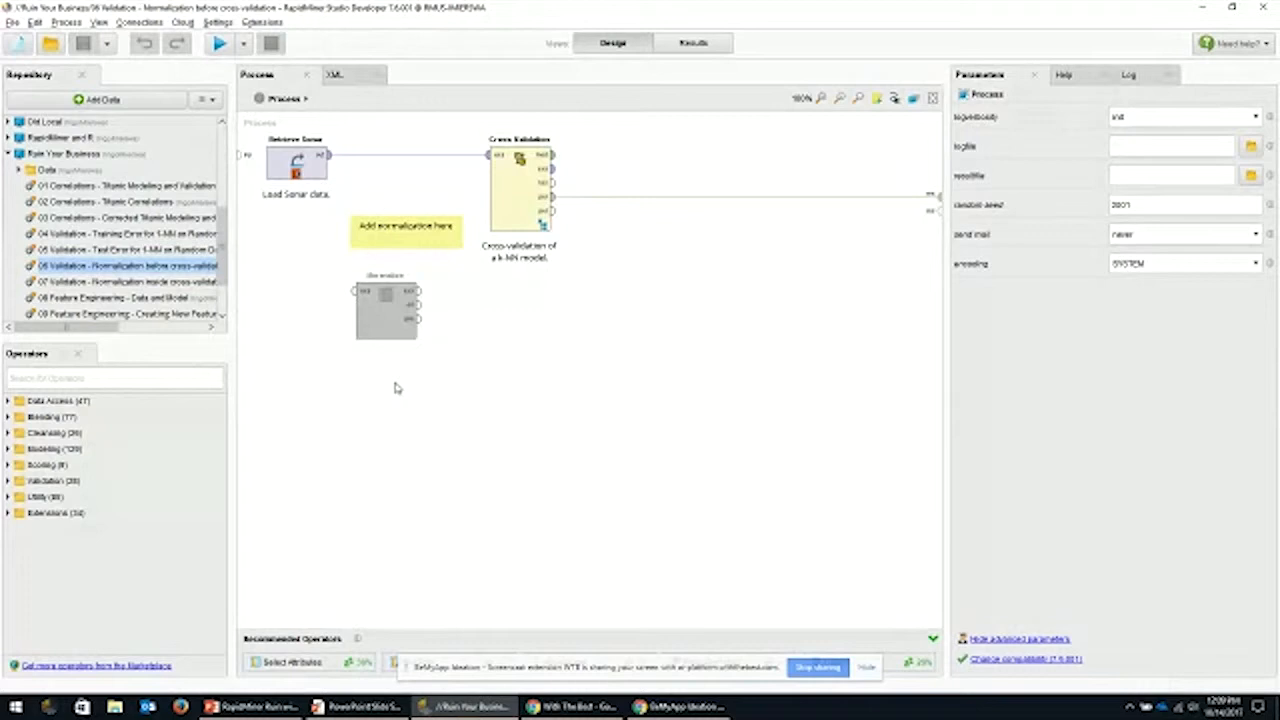
Step: Run the process and view the 208-example Sonar ExampleSet in the Data tab
left_click(296, 162)
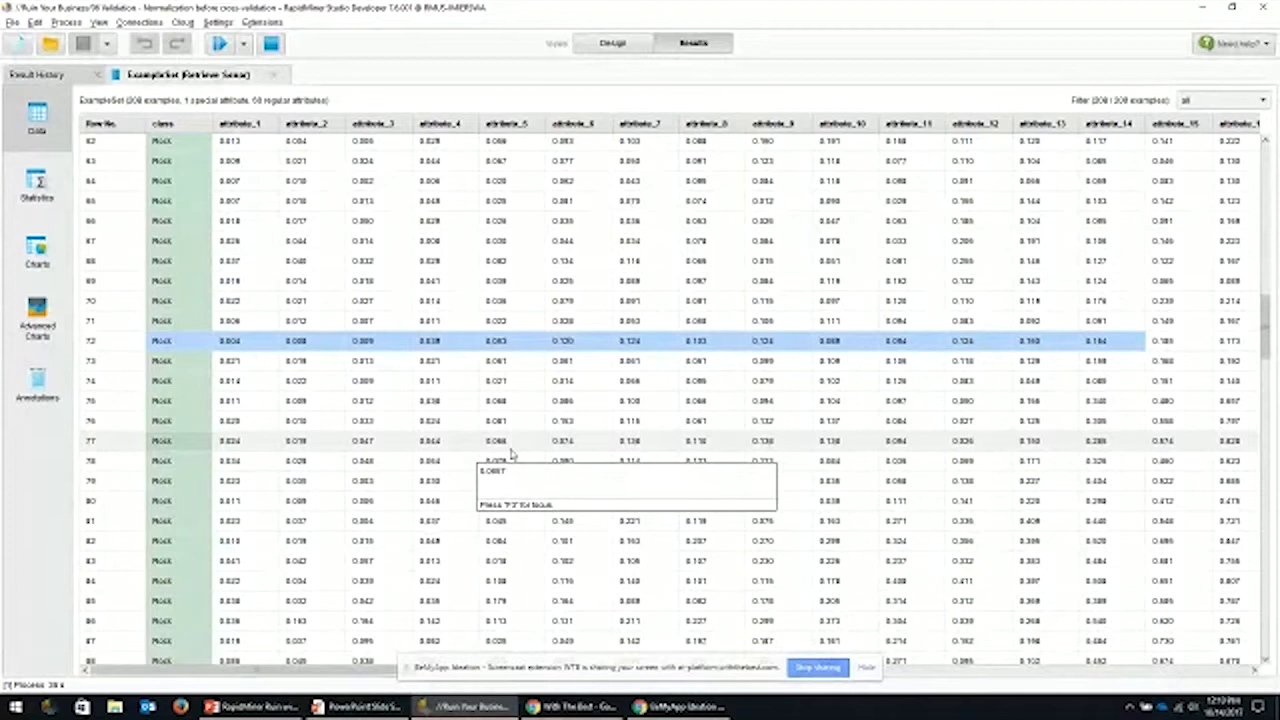
Step: Chart the Sonar data, trying Parallel first, then a Deviation chart colored by class
left_click(37, 250)
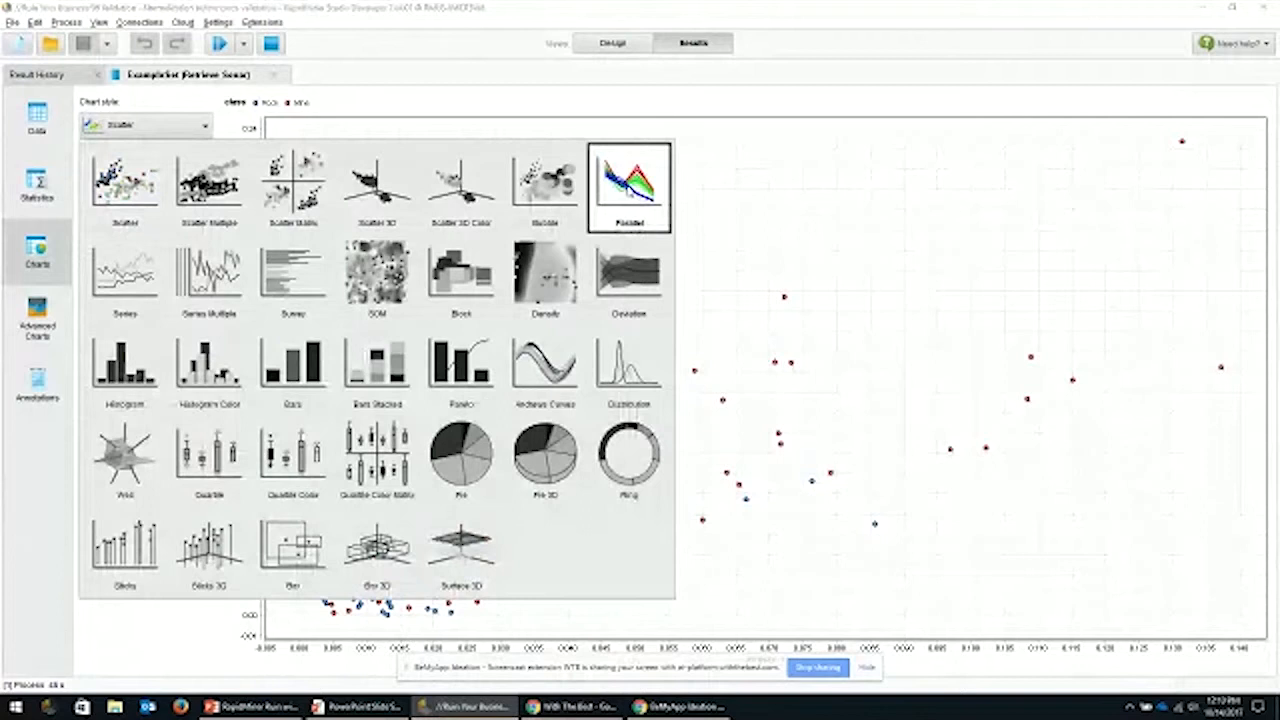
left_click(628, 187)
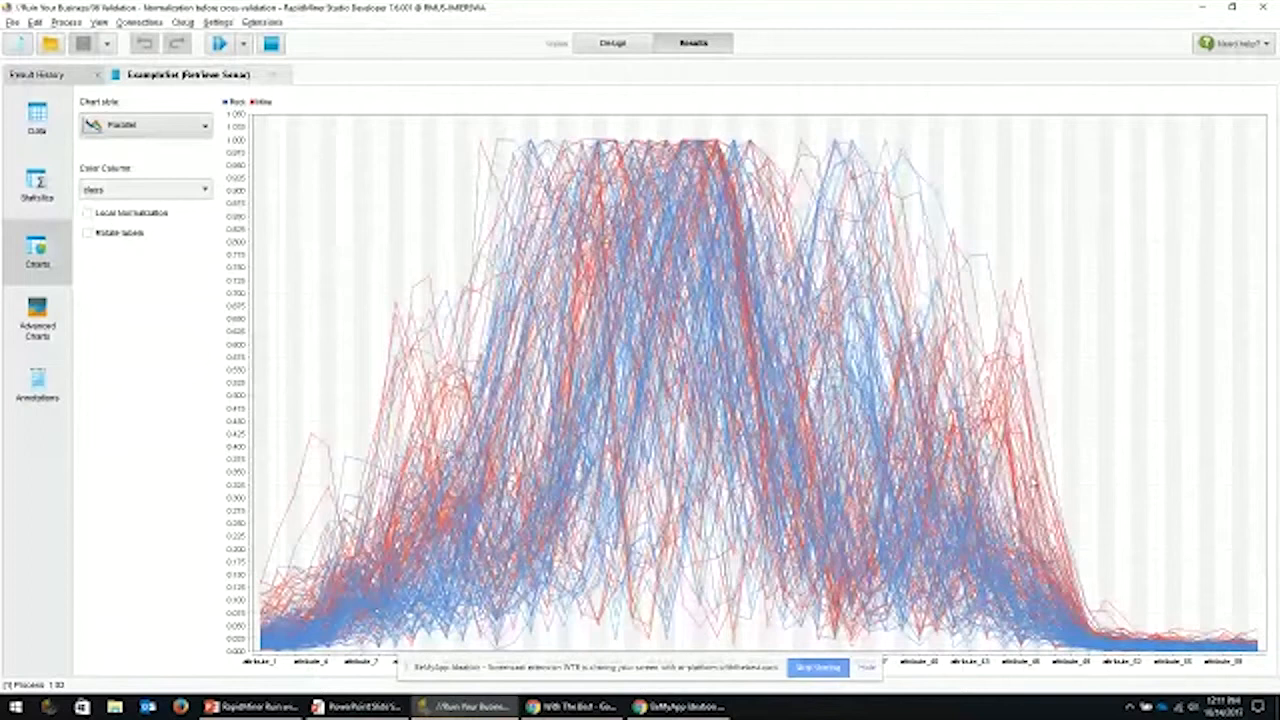
left_click(145, 125)
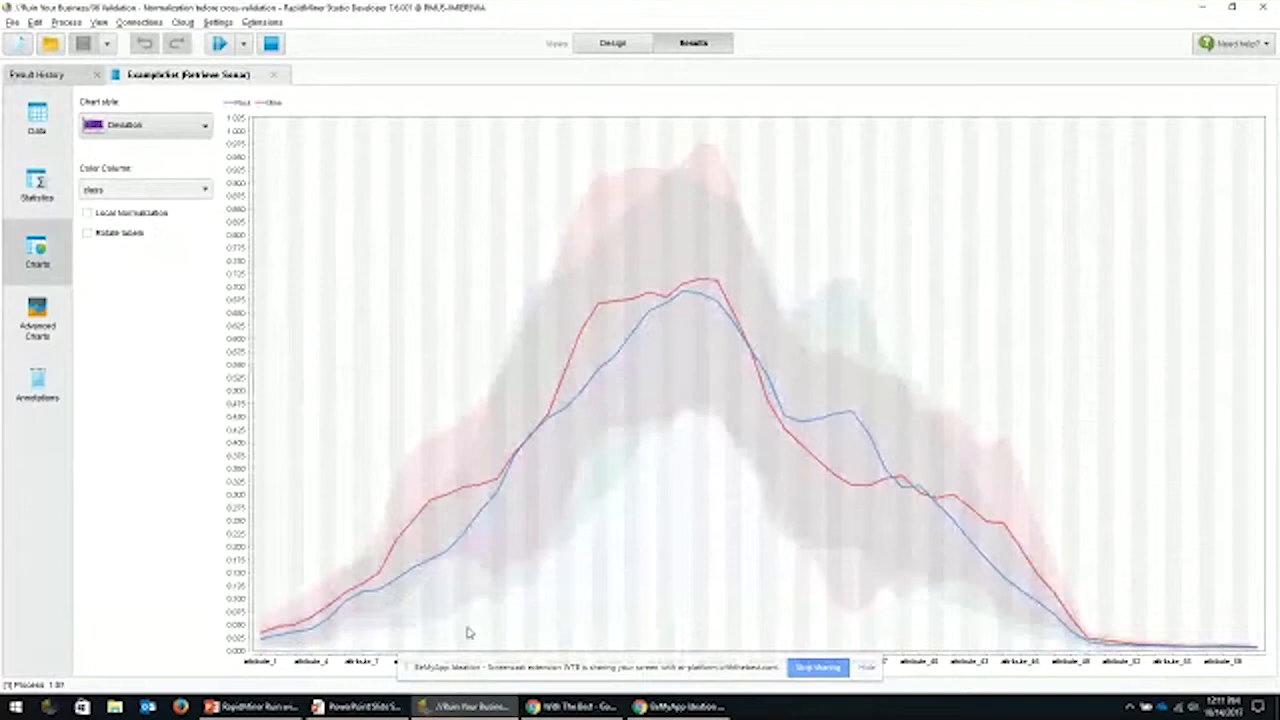
mouse_move(602, 331)
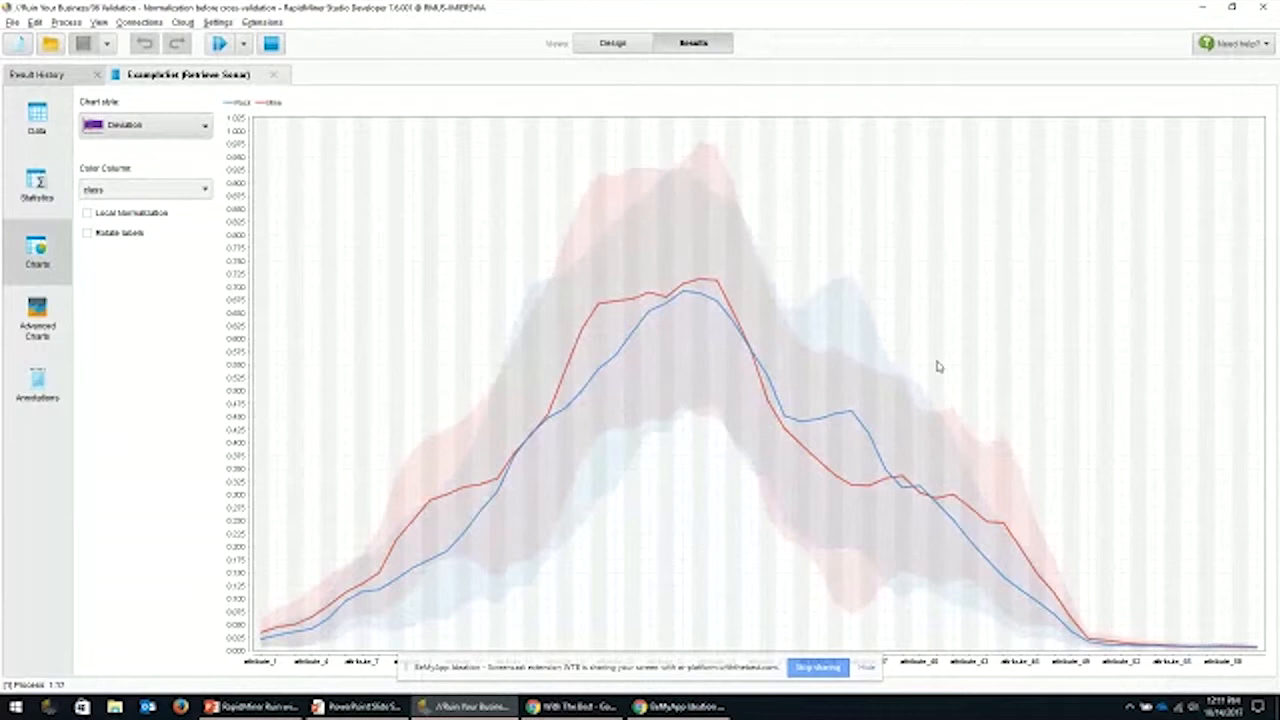
mouse_move(716, 290)
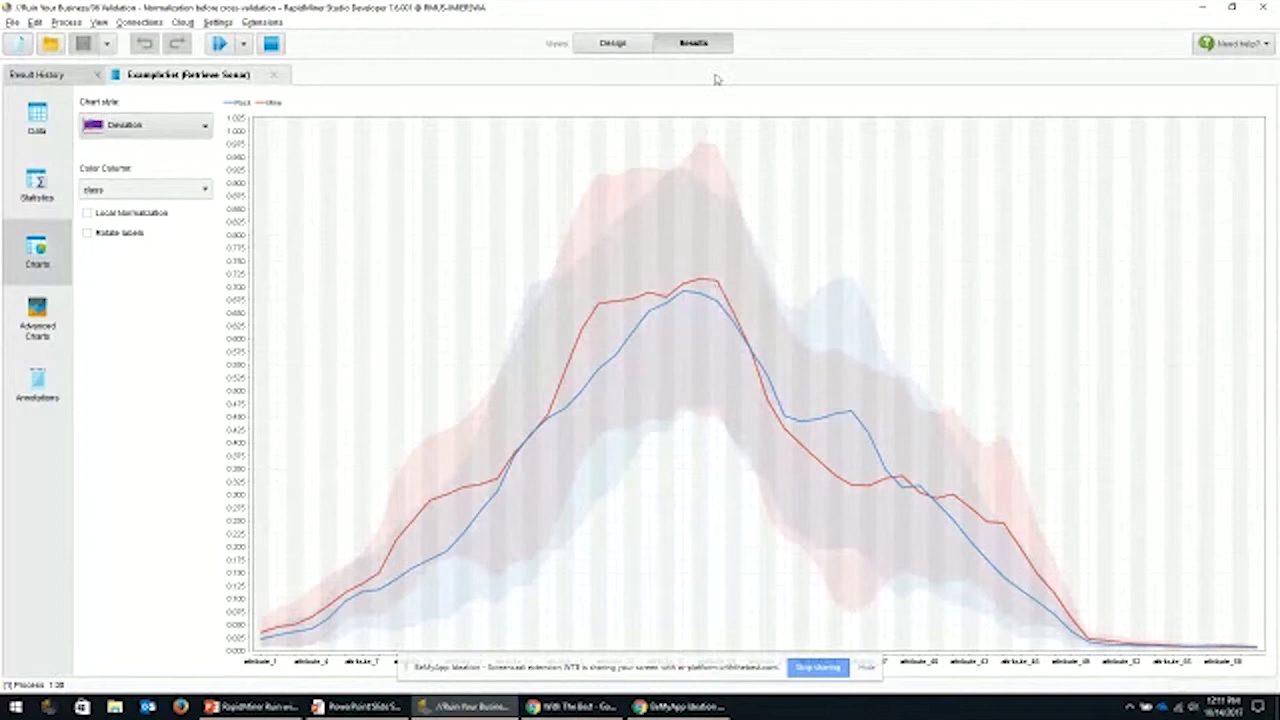
left_click(612, 43)
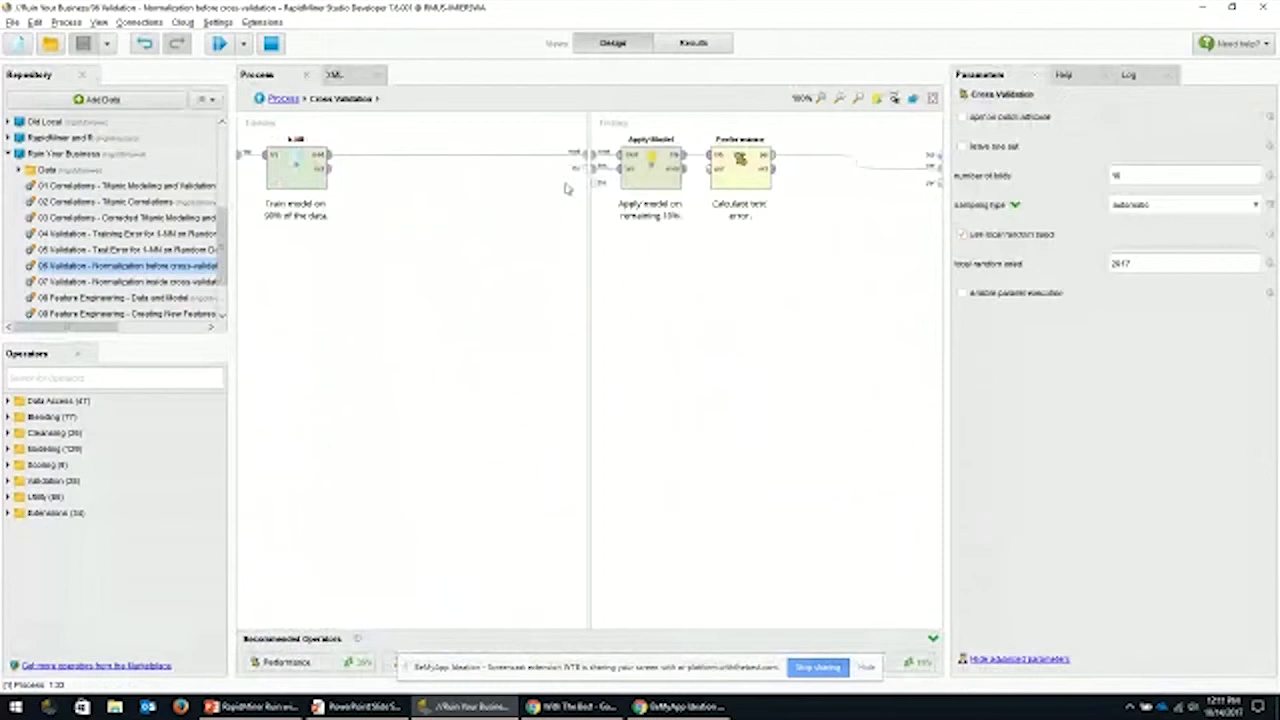
left_click(295, 160)
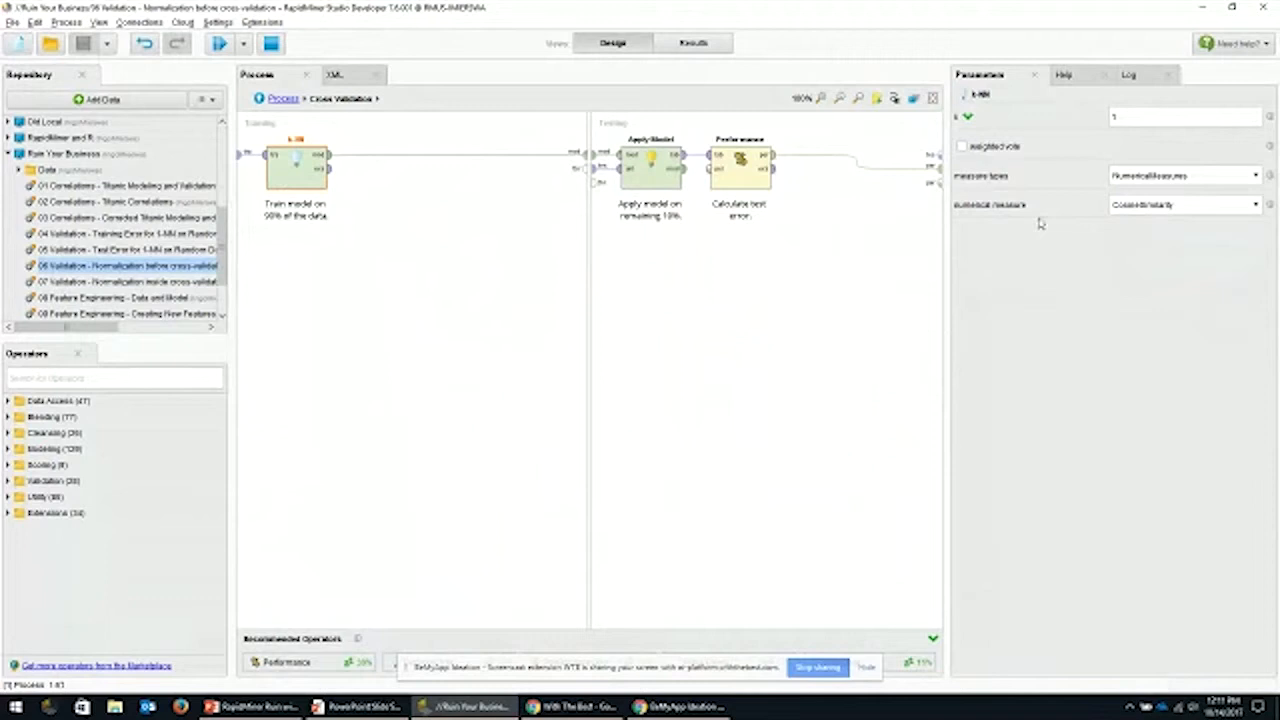
left_click(692, 43)
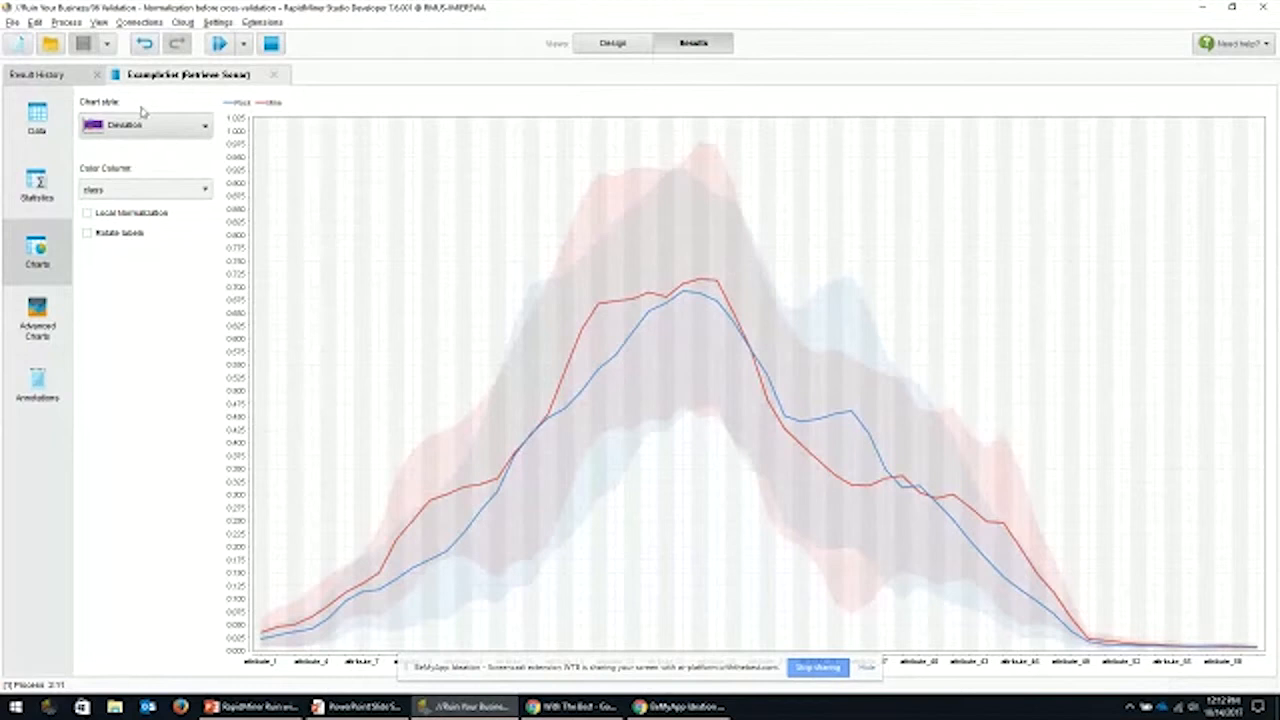
Step: Check Cross Validation settings, rerun the normalize-before-validation process, and return to design
left_click(613, 43)
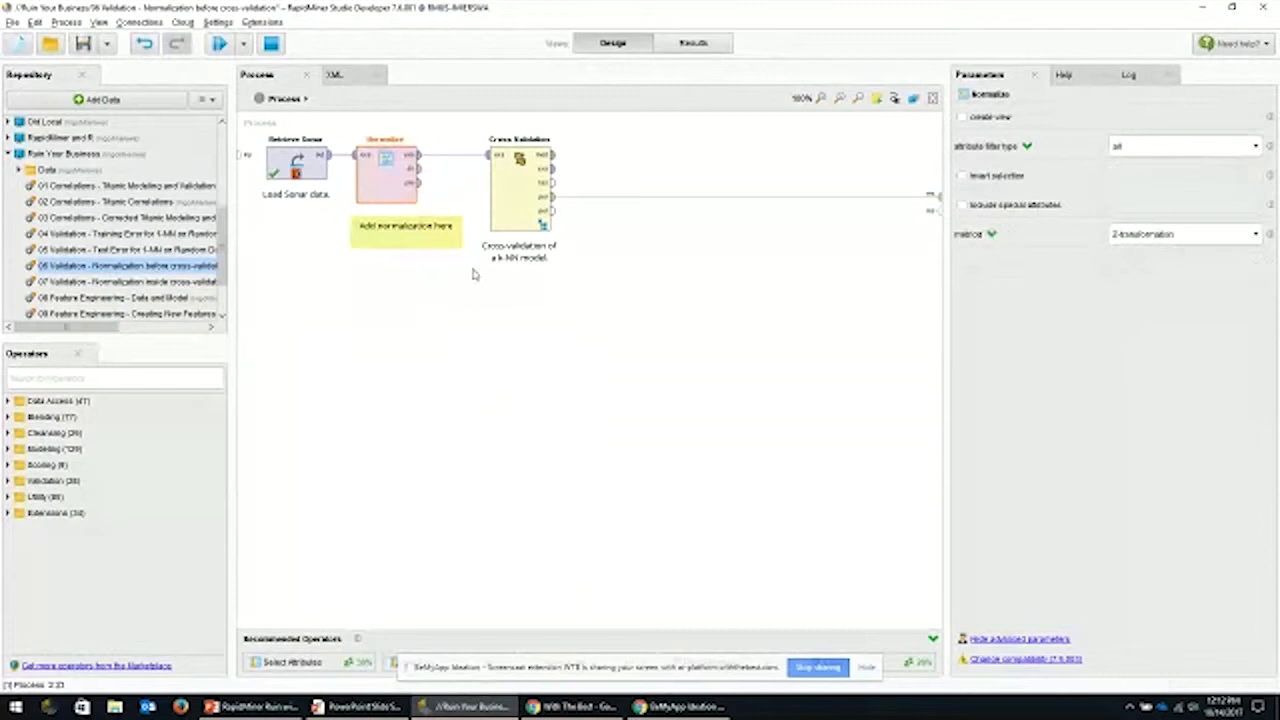
left_click(519, 185)
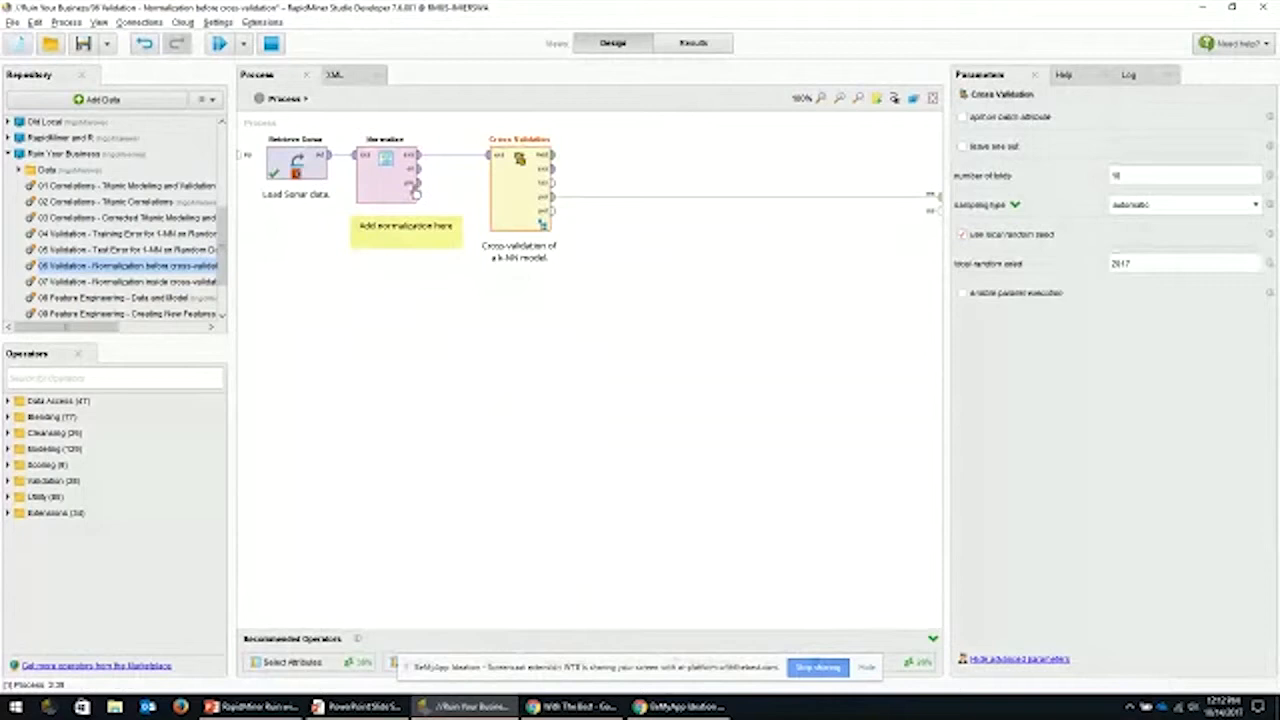
left_click(296, 165)
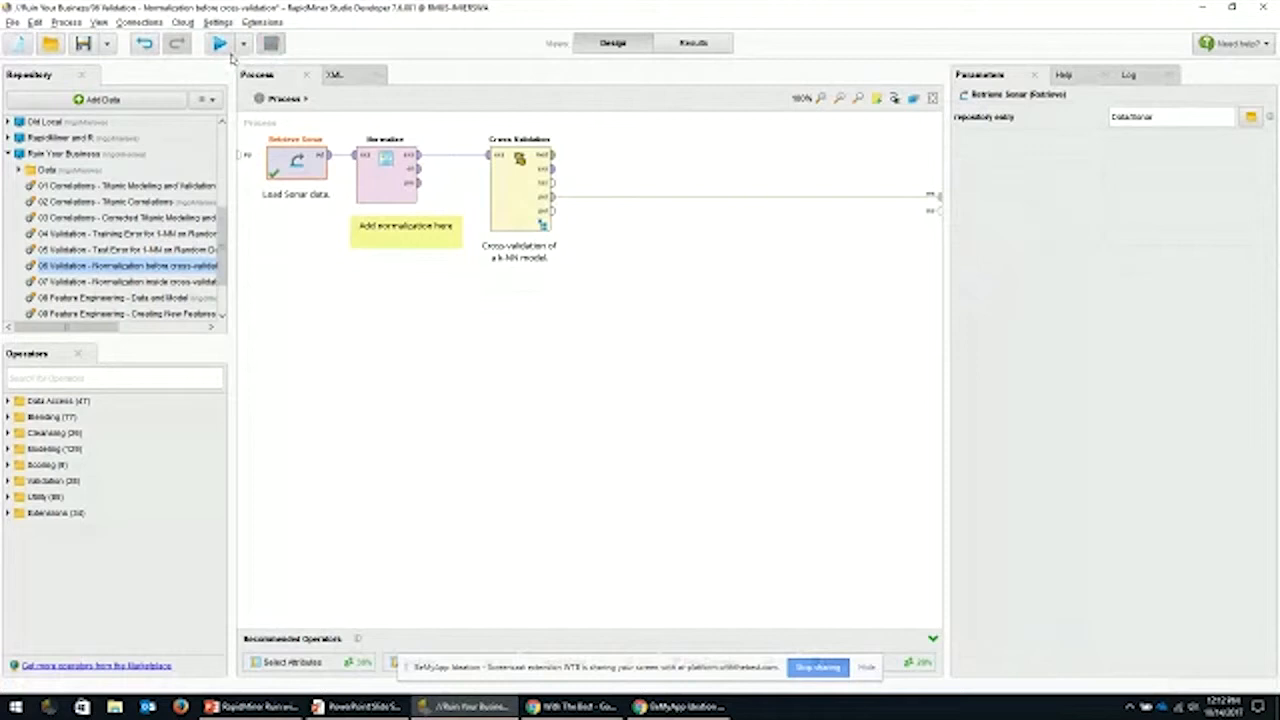
left_click(219, 43)
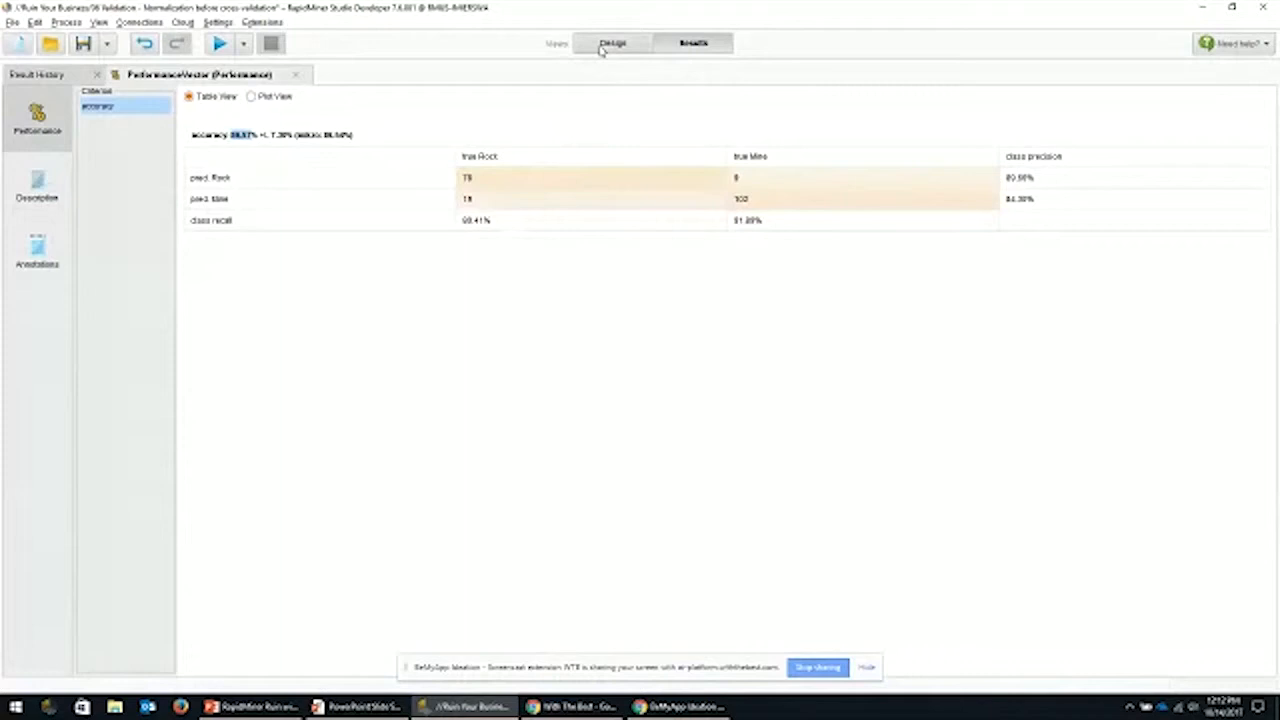
left_click(613, 43)
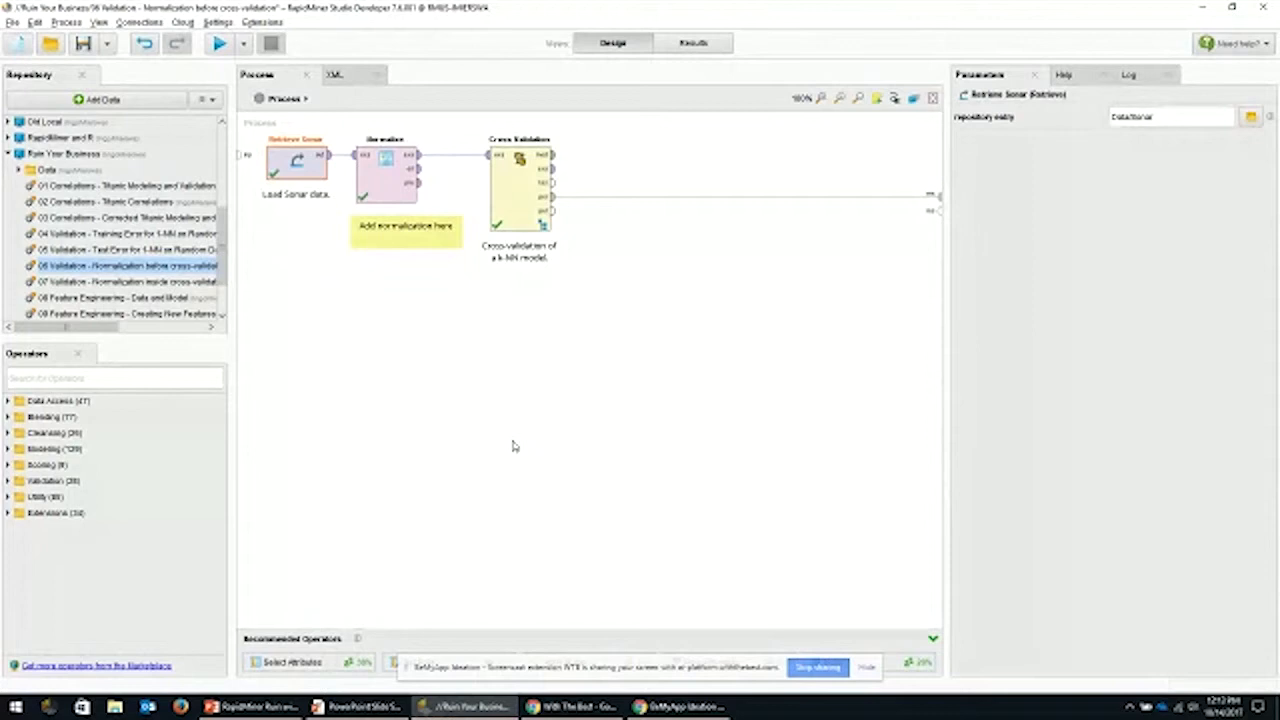
Step: Break after Retrieve Sonar, run and resume to compare raw and normalized data, then return
left_click(385, 160)
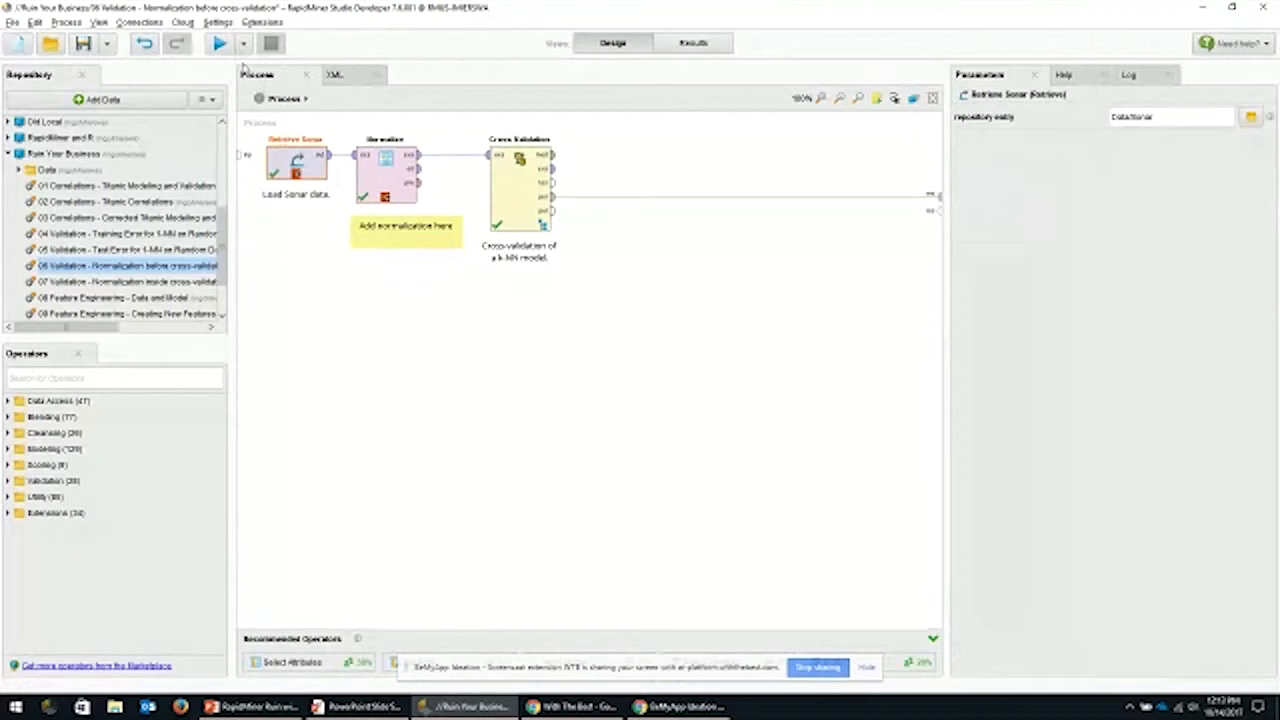
left_click(219, 43)
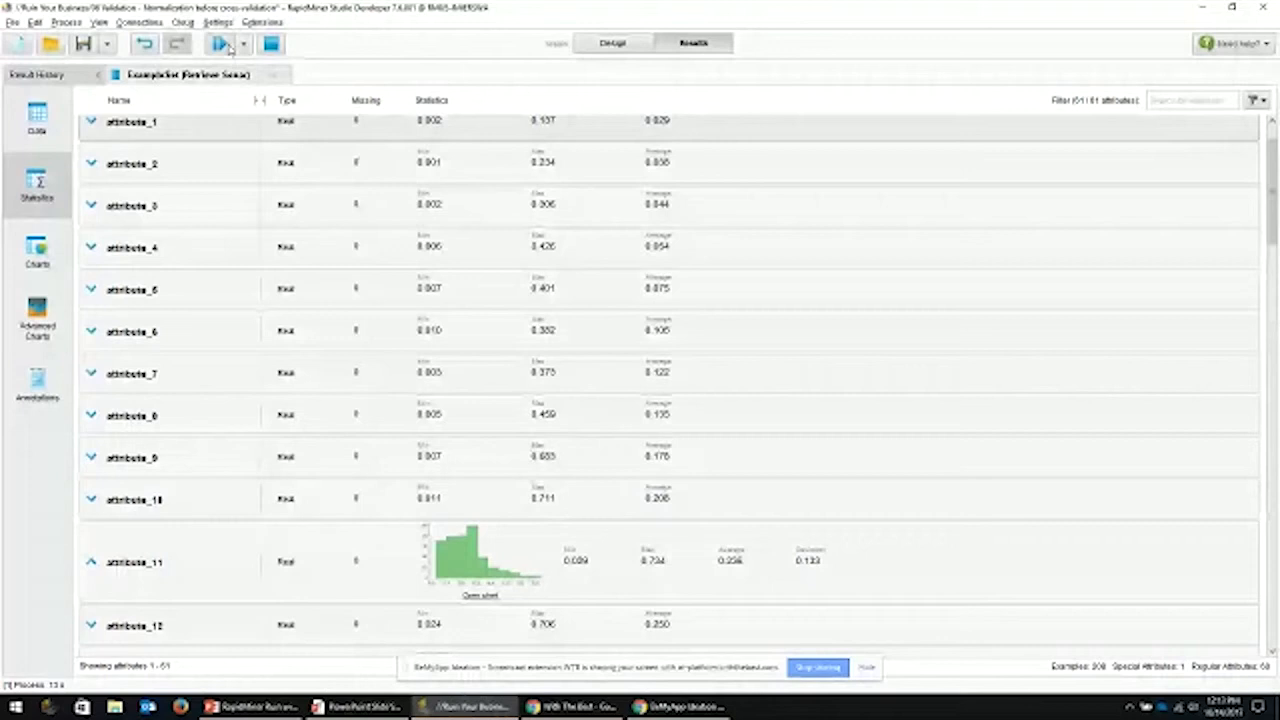
left_click(218, 43)
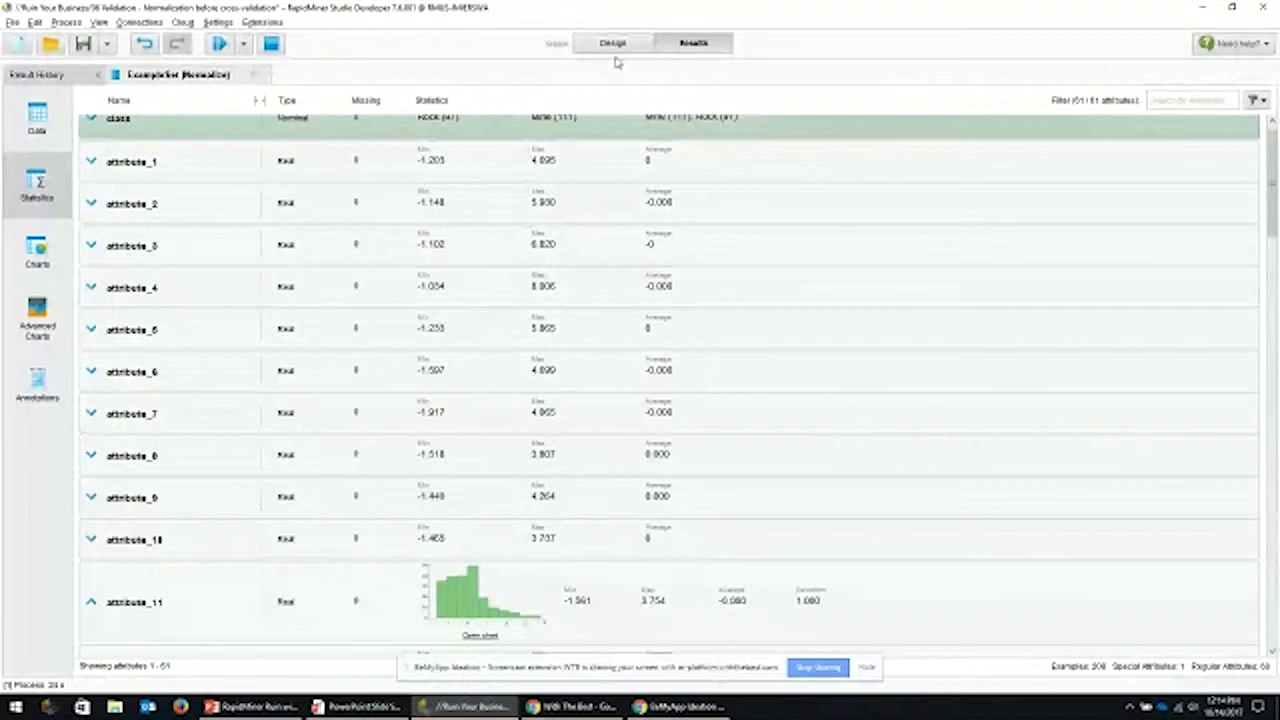
left_click(612, 43)
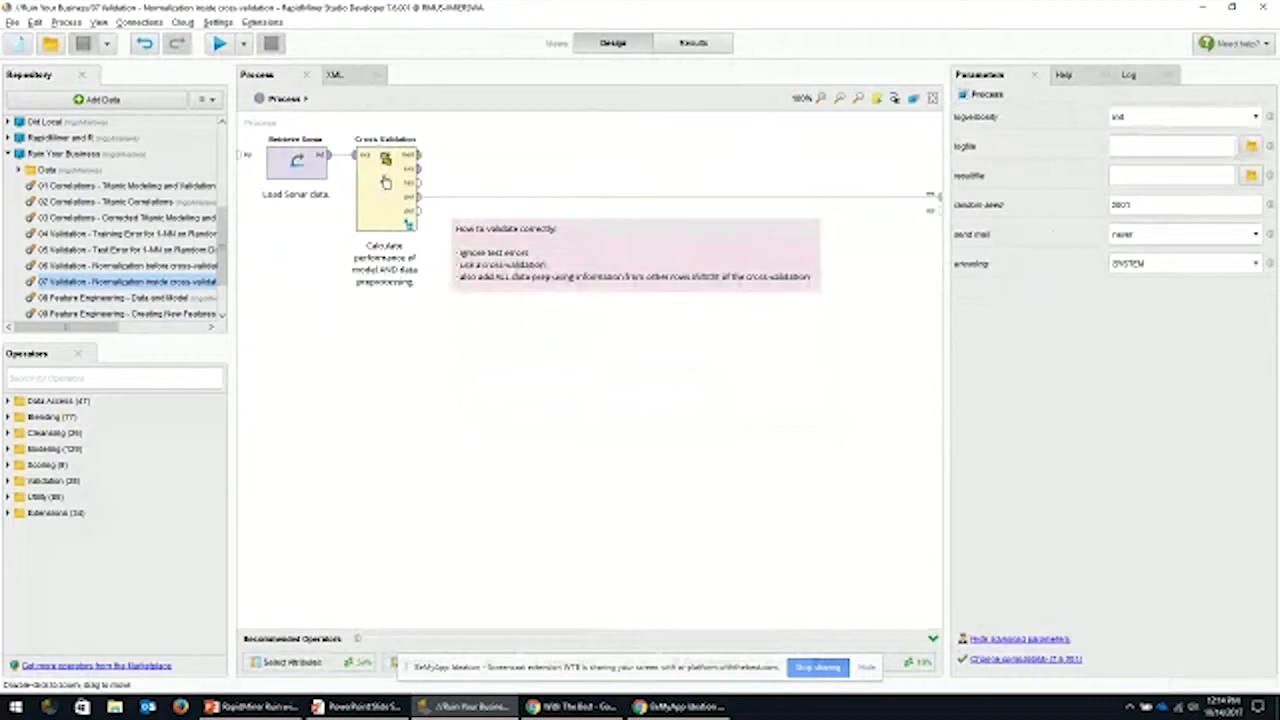
Step: Inspect Normalize in training and Apply Preprocessing Model in testing inside Cross Validation
double_click(385, 165)
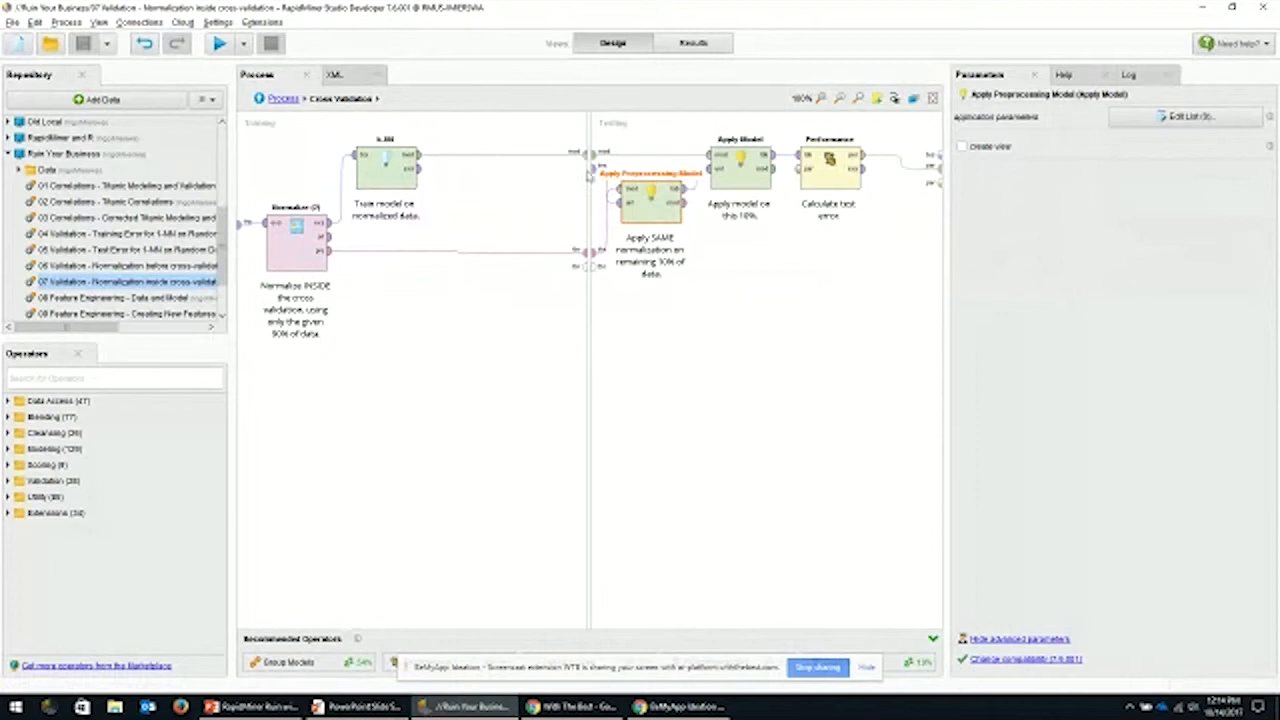
left_click(650, 205)
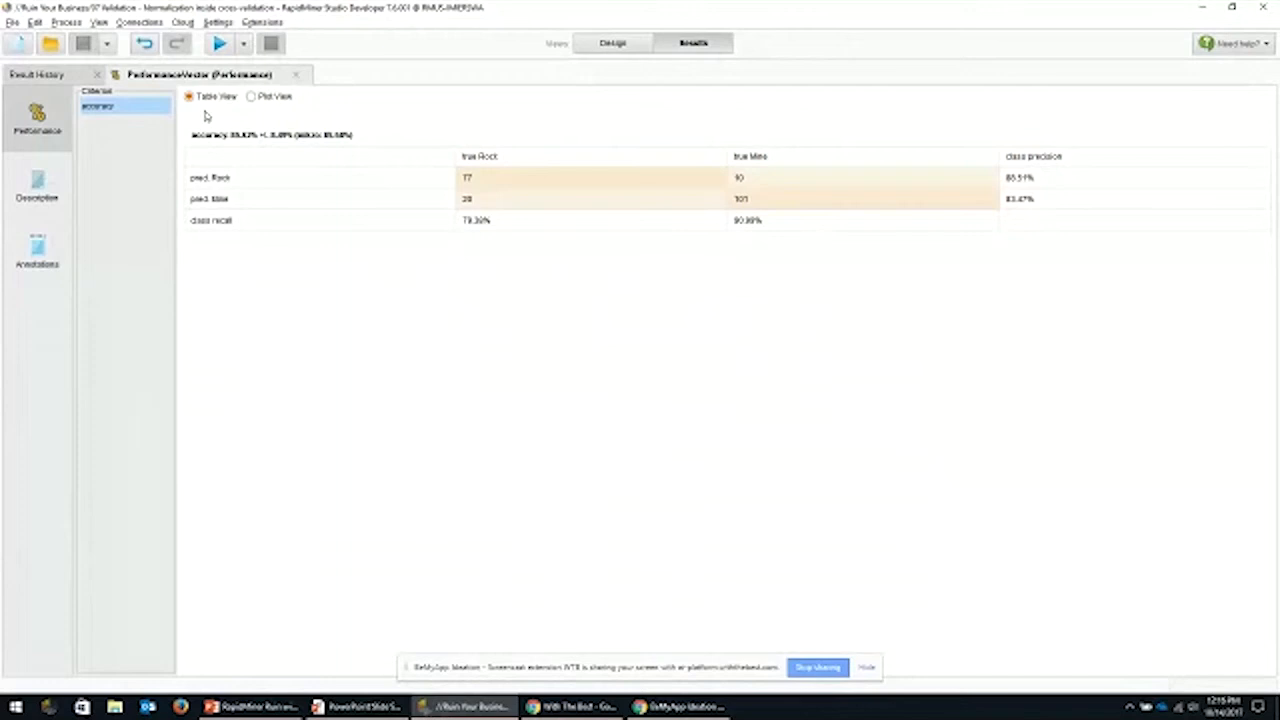
Step: Reveal the slide's points from the $20 Million expected gain to the $10 Million loss
left_click(356, 707)
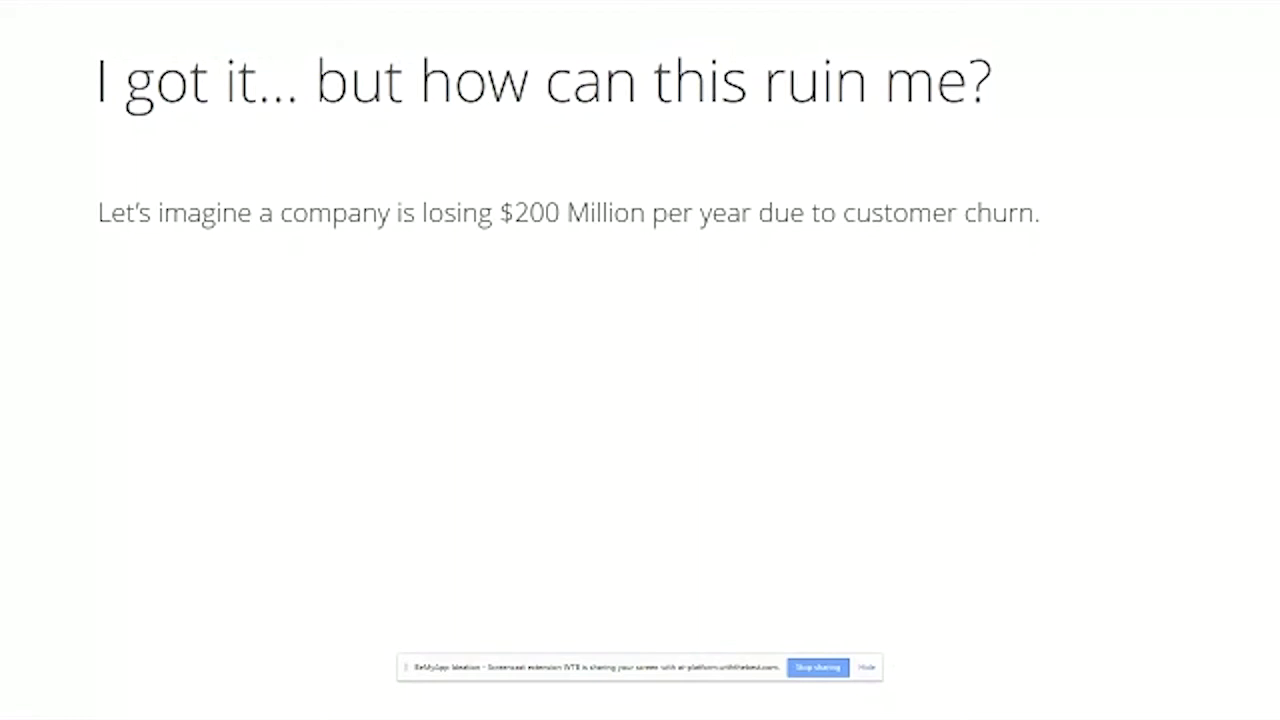
key("right")
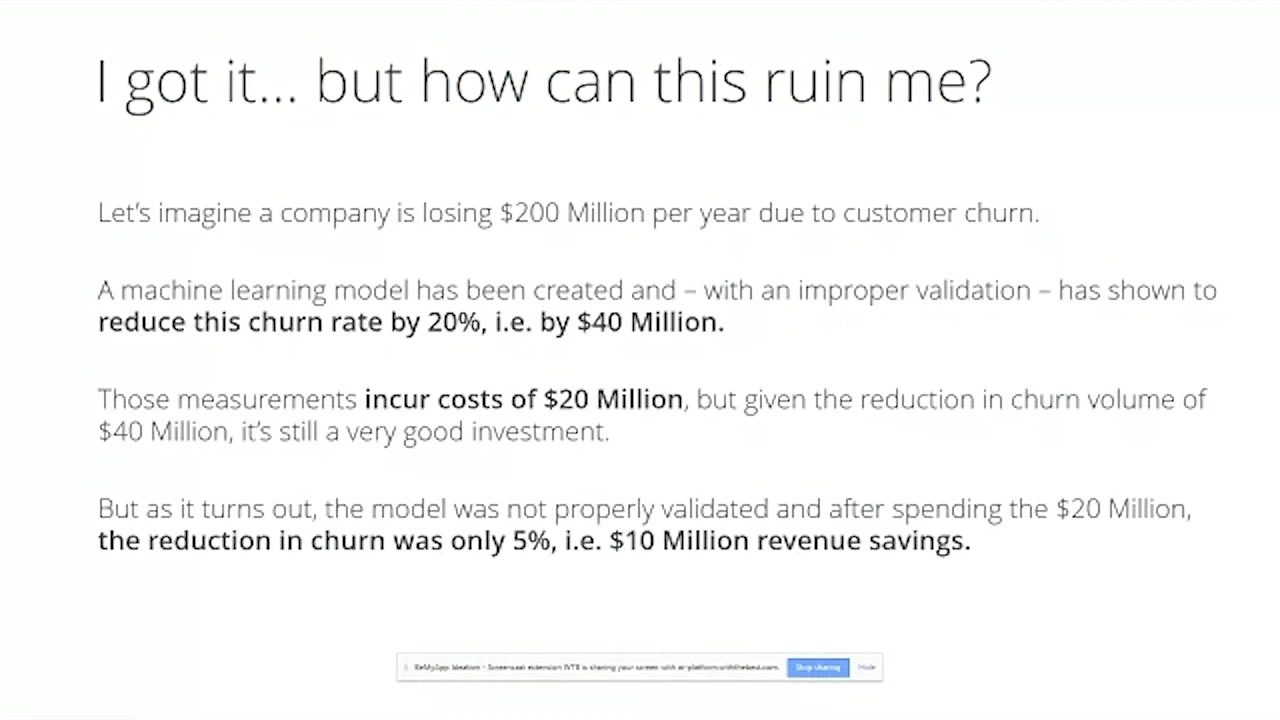
key("right")
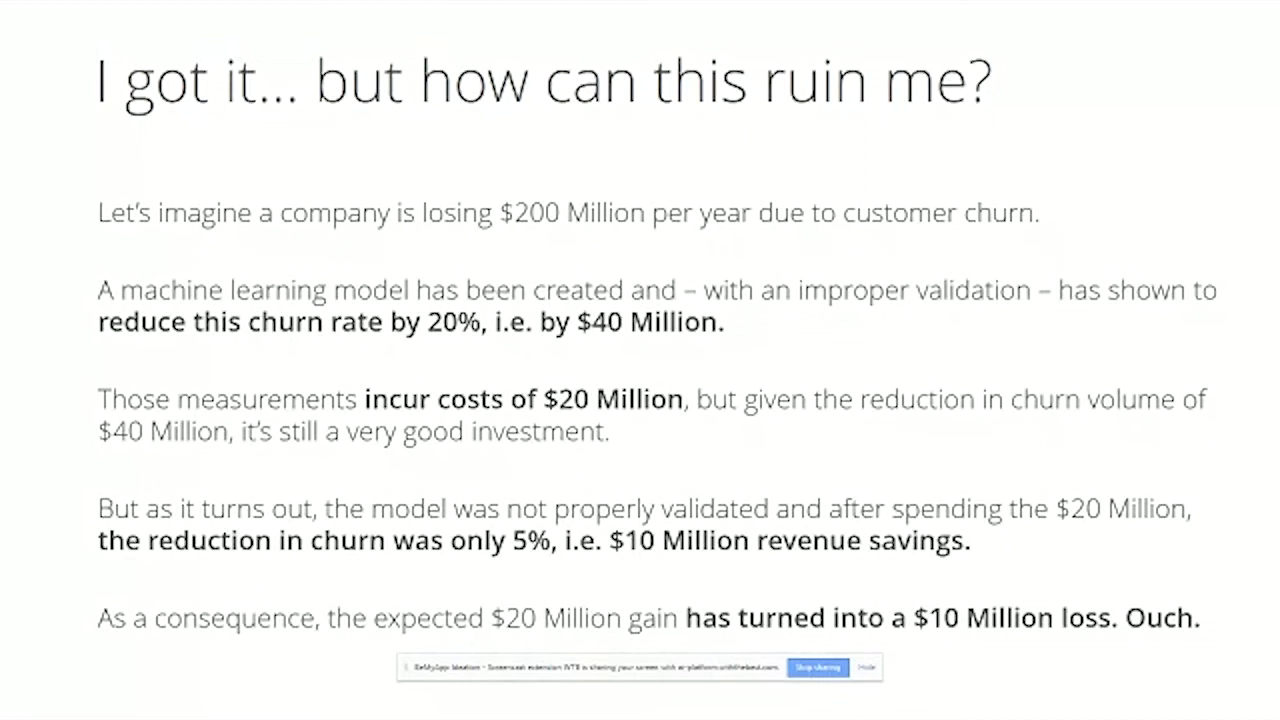